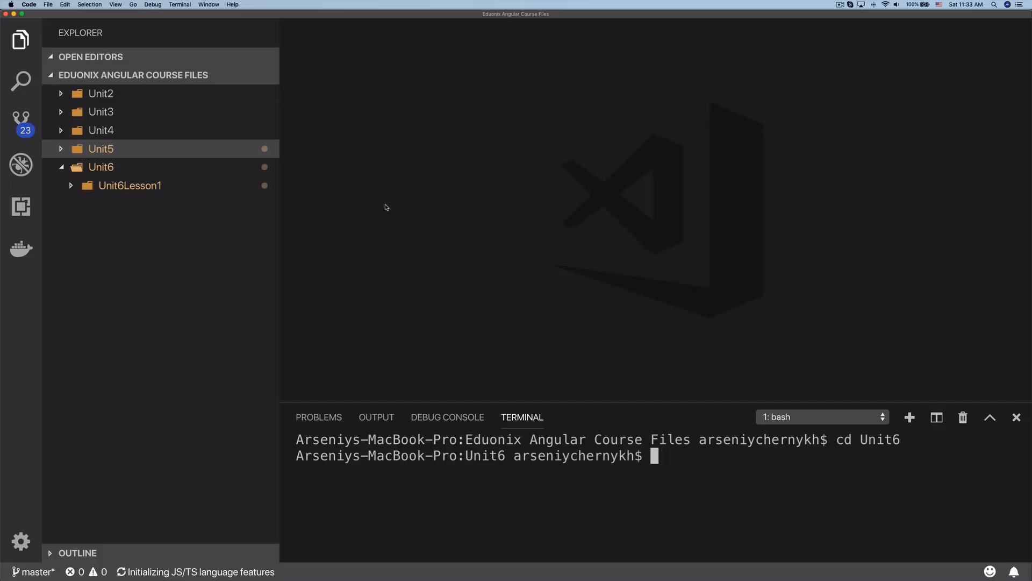
click(129, 185)
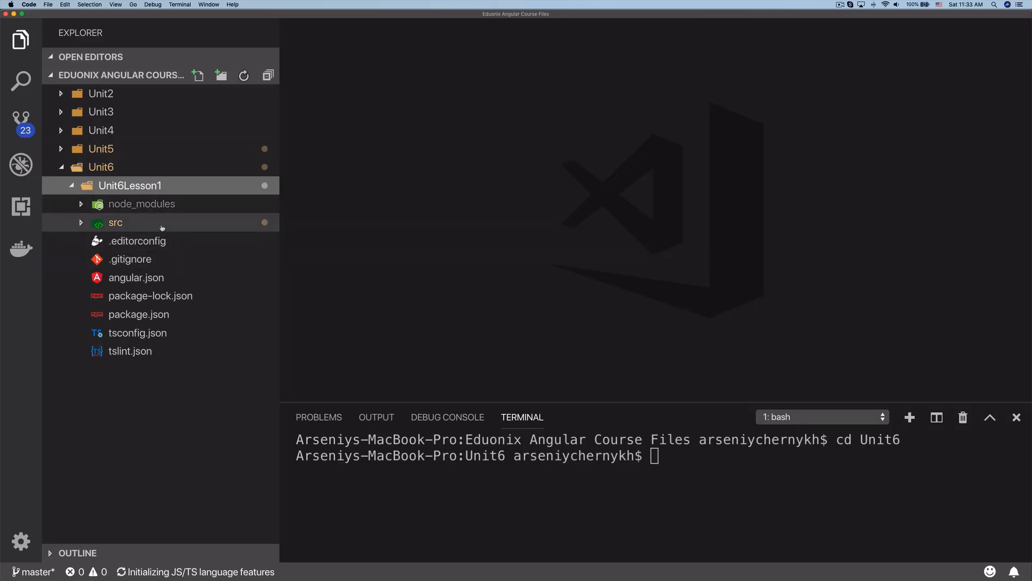
click(136, 277)
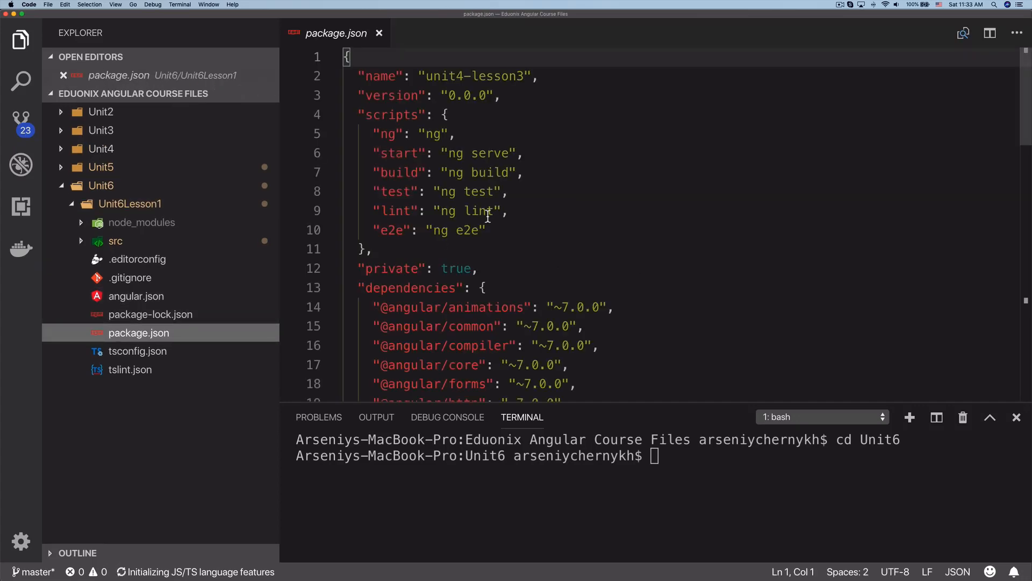
scroll(down, 3)
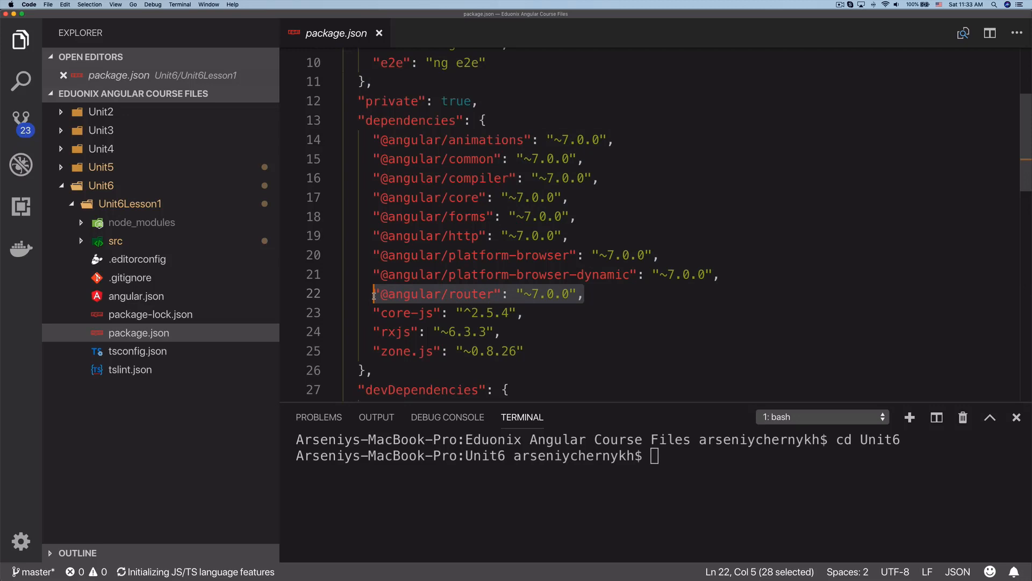
mouse_move(437, 294)
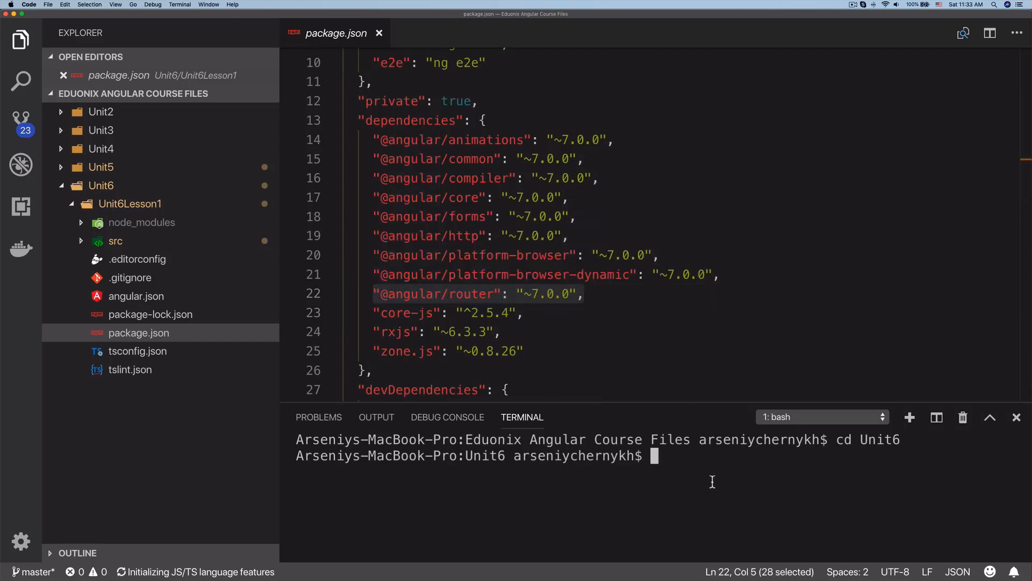
Step: Change into Unit6Lesson1 and start a mistyped npm install of the router package
text(cd Unit)
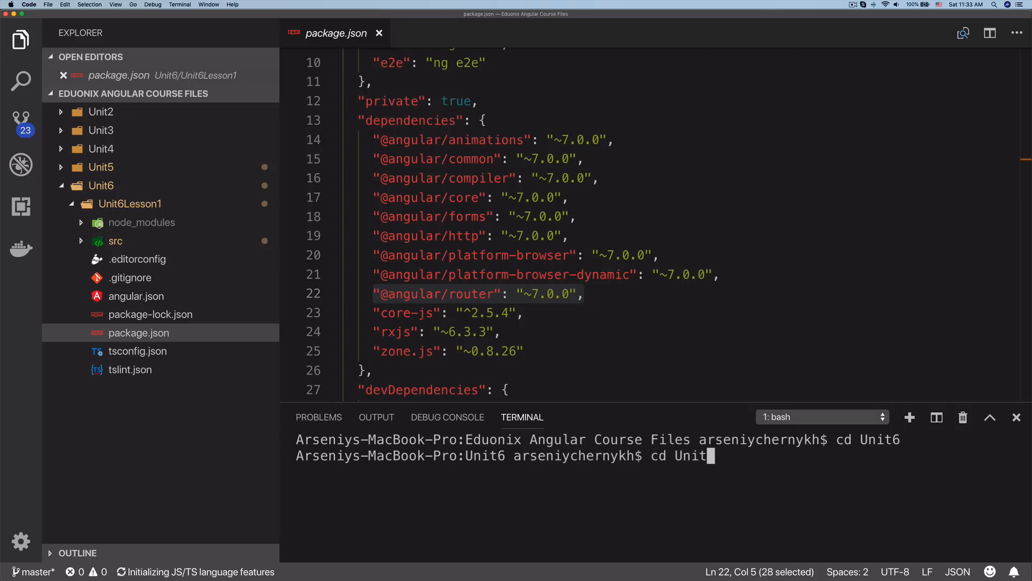
key(Backspace)
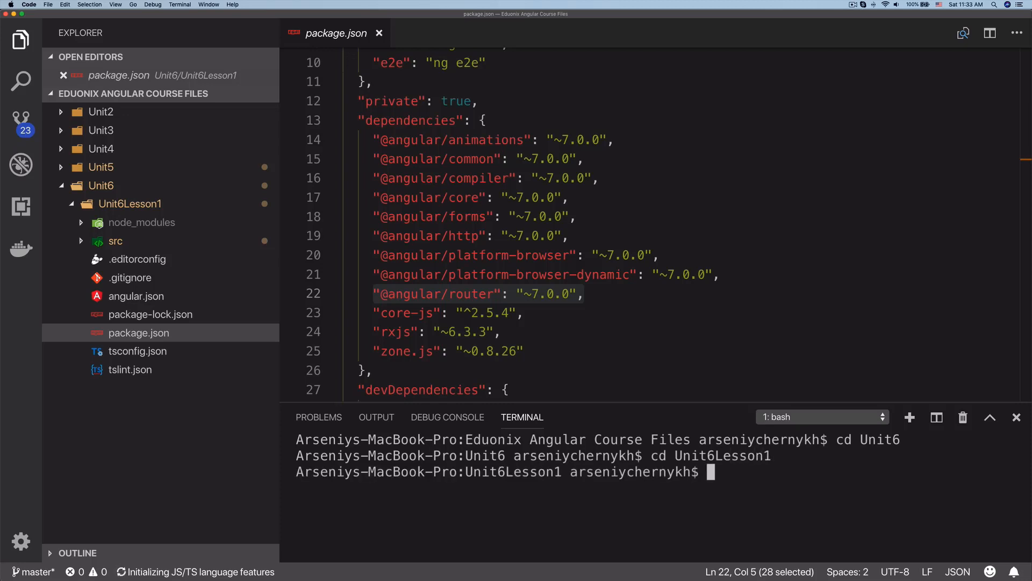
text(npm)
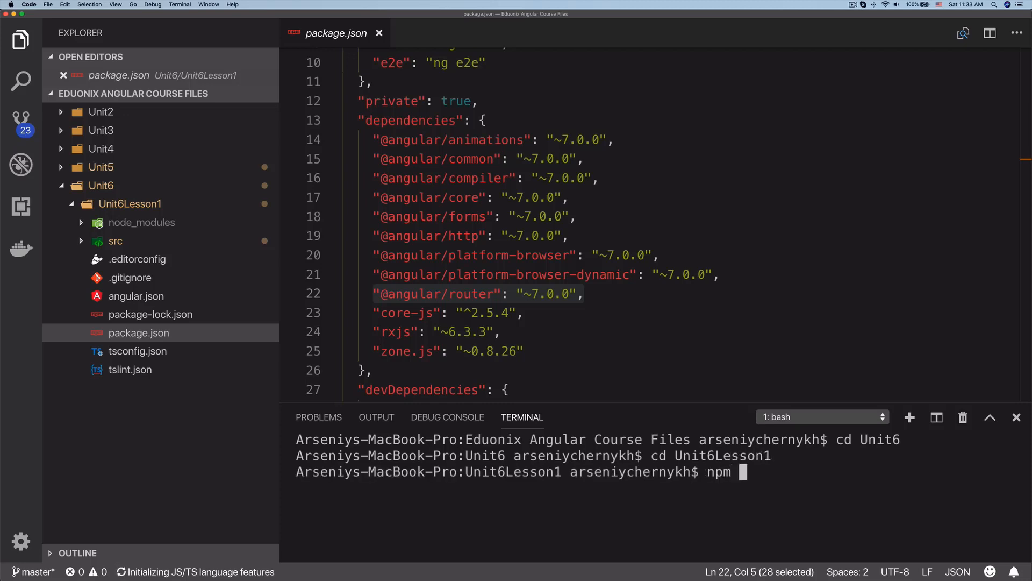
text(i @an)
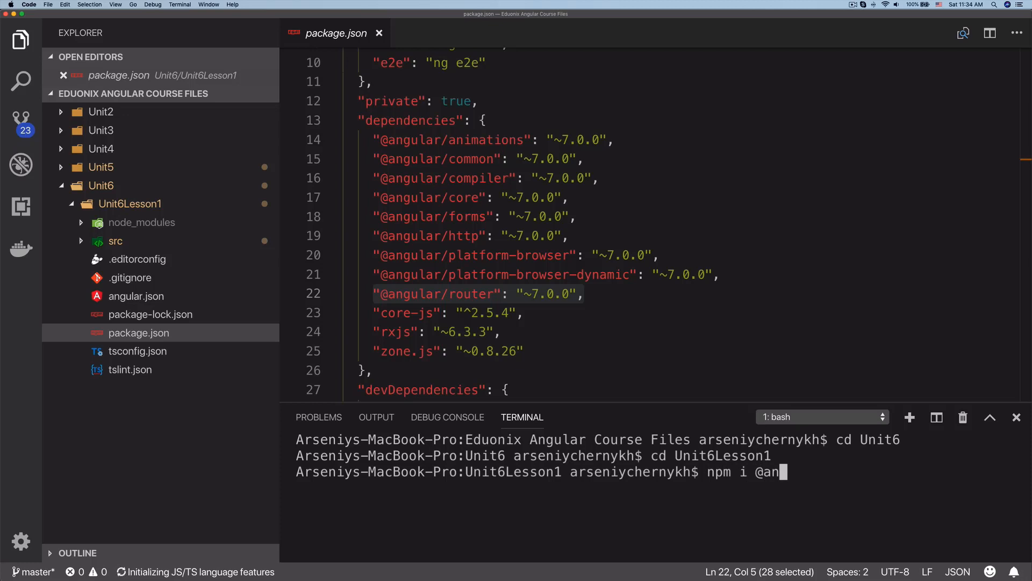
text(gular.)
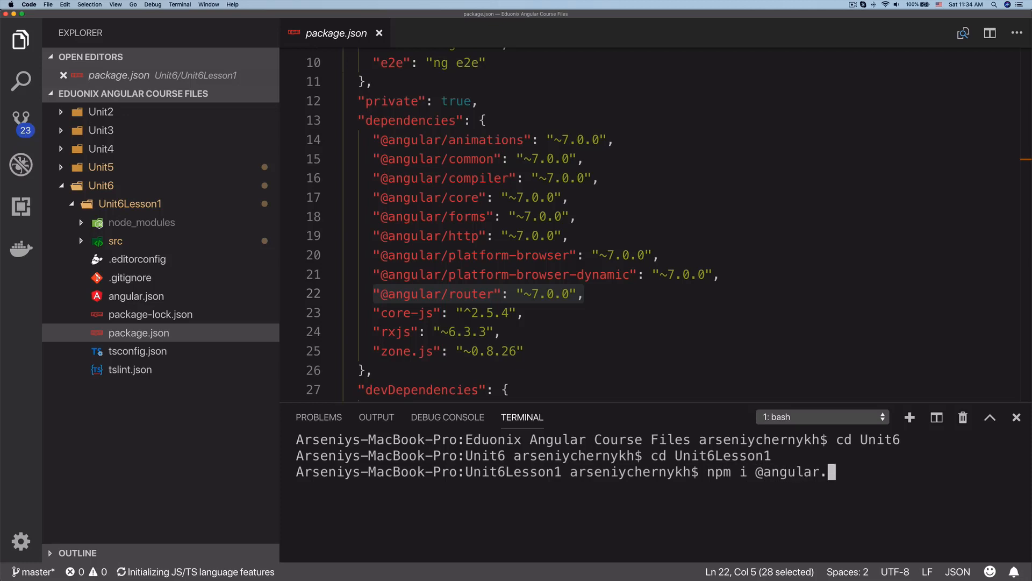
text(rou)
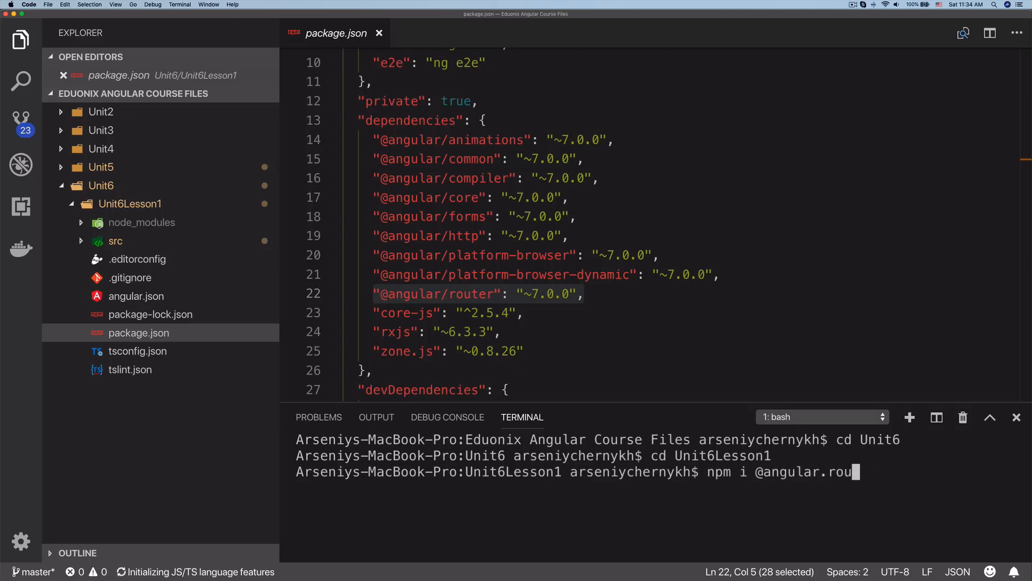
text(t)
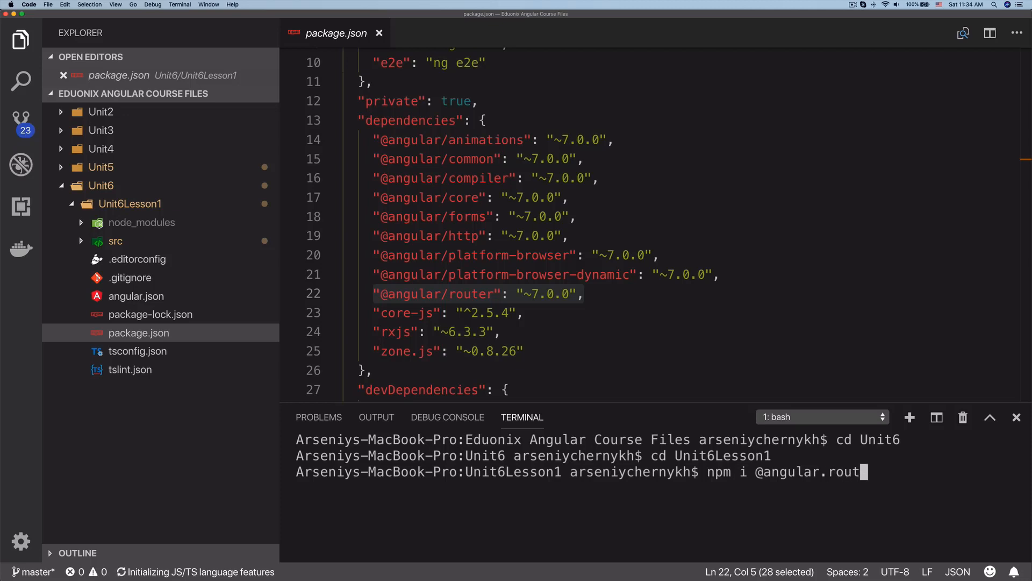
key(Return)
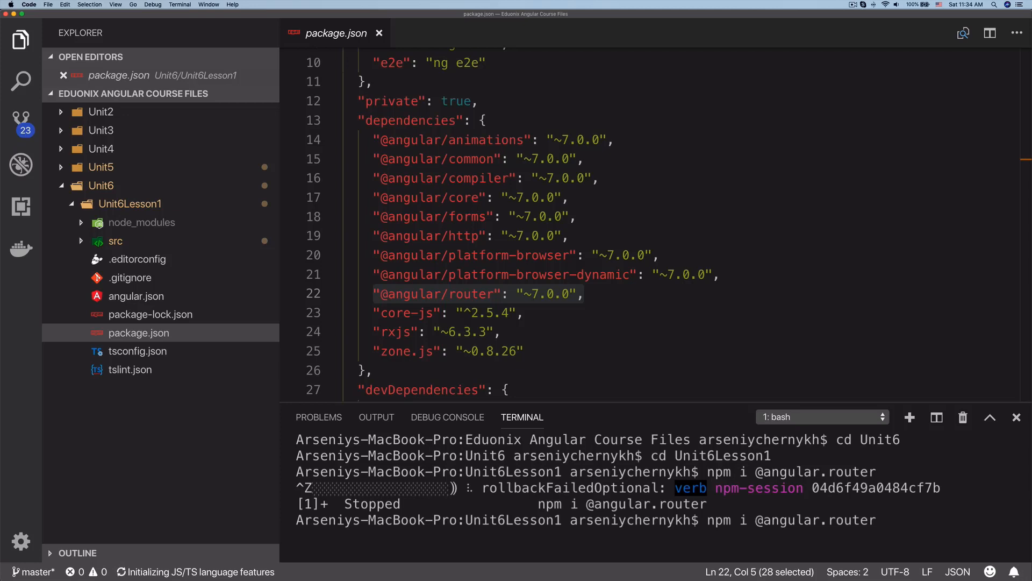
key(Backspace)
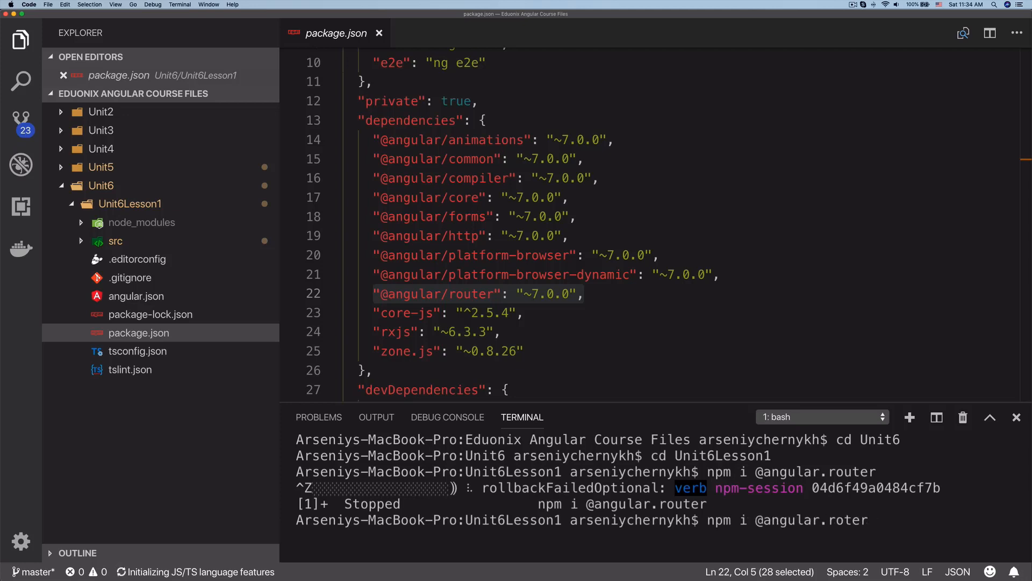
text(e)
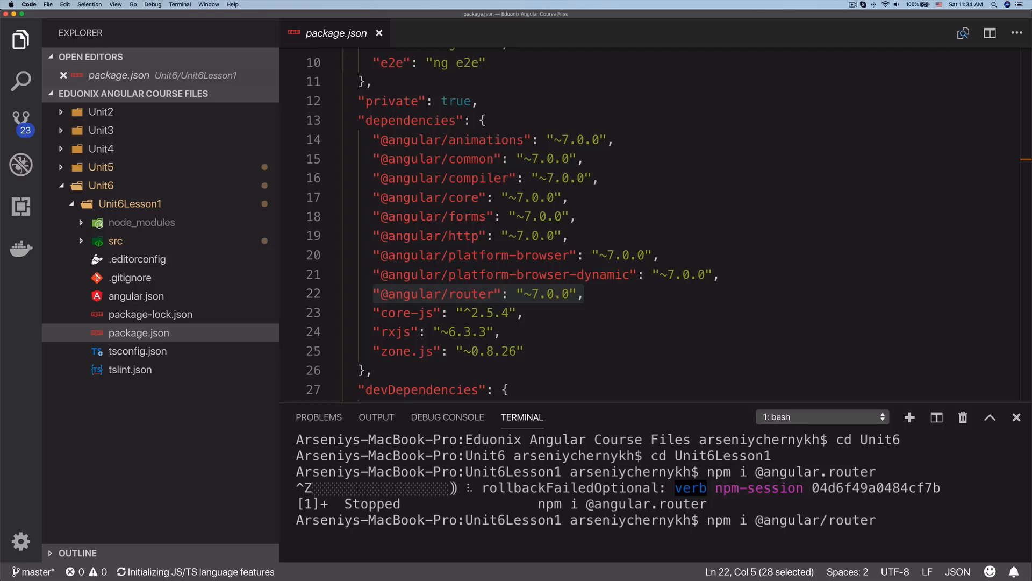
key(Return)
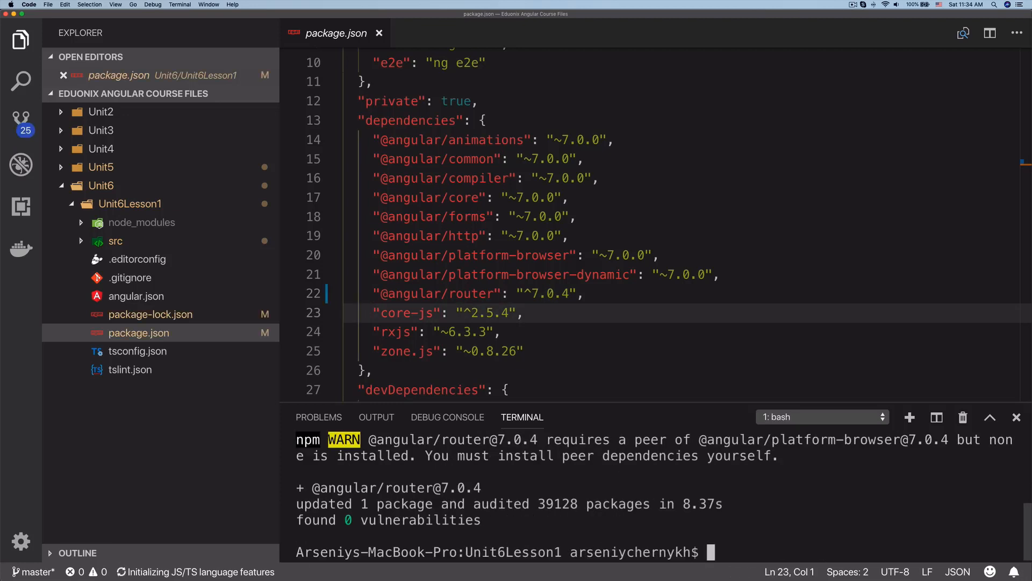
mouse_move(692, 428)
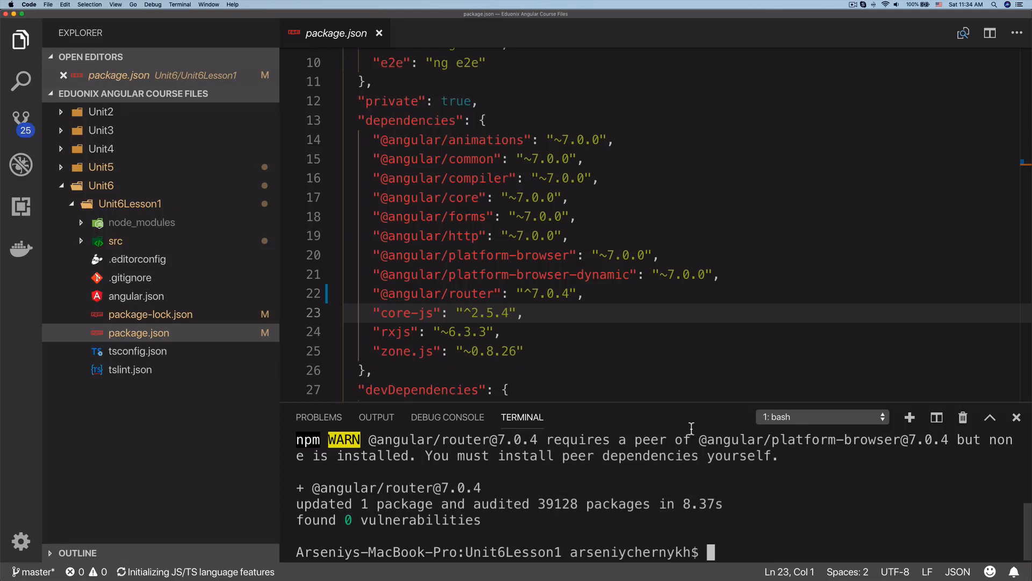
mouse_move(546, 315)
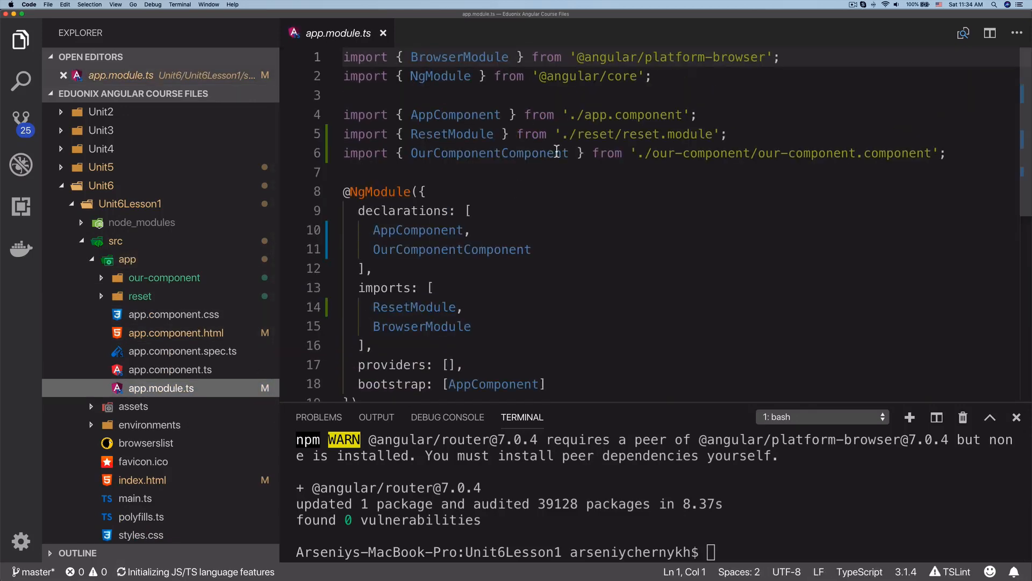
mouse_move(974, 157)
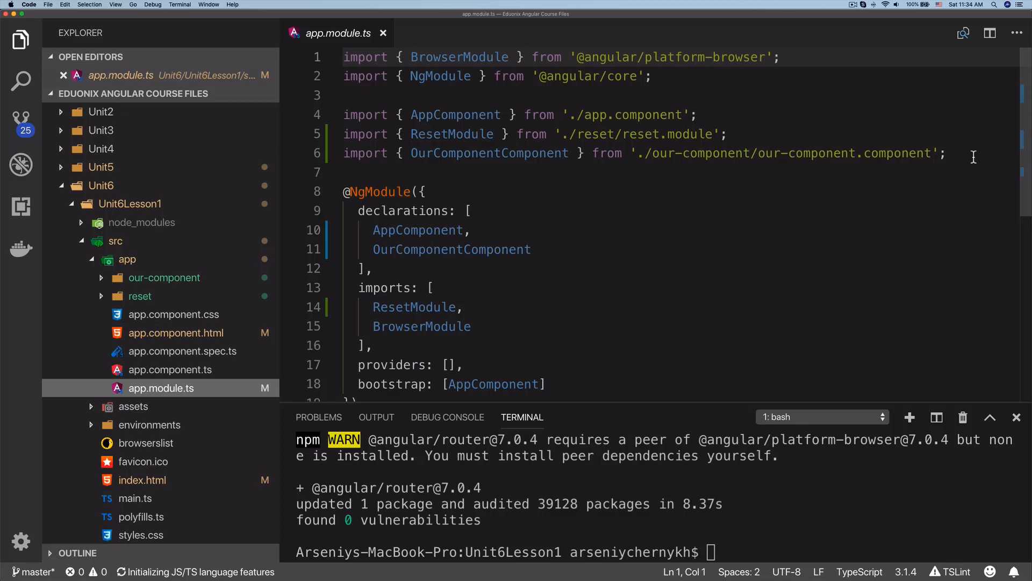
text(import {)
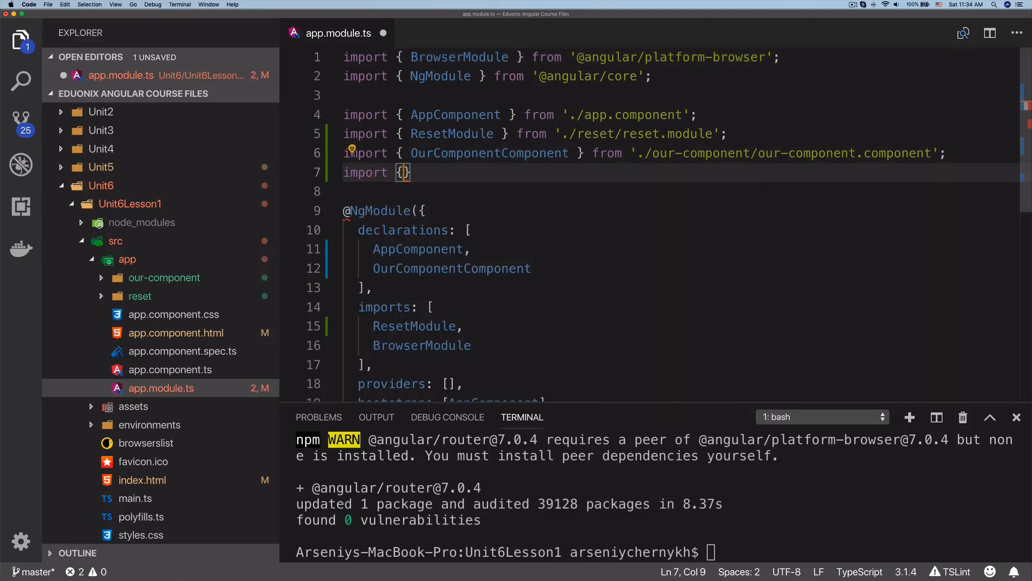
text(RouterModule)
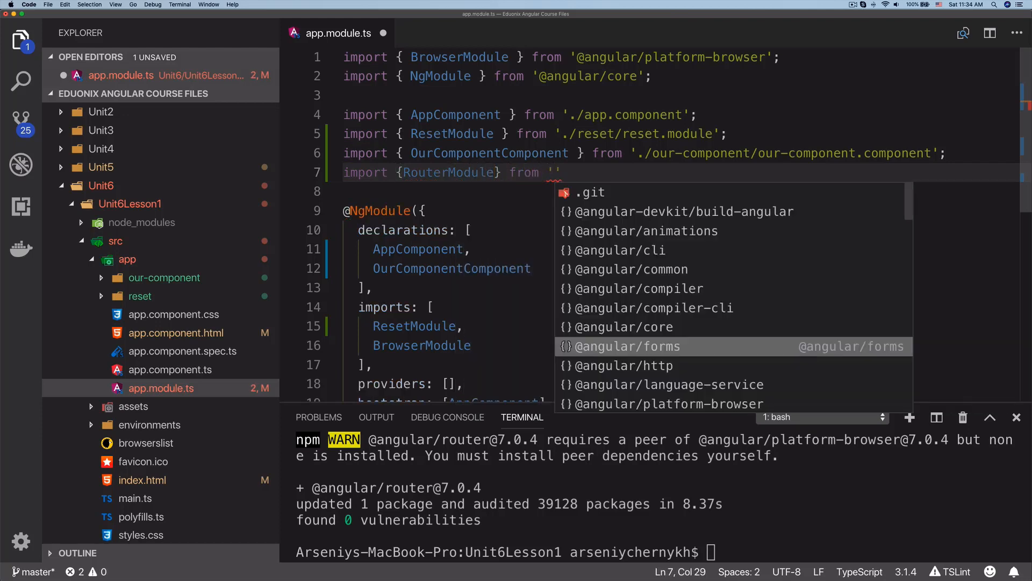
key(Escape)
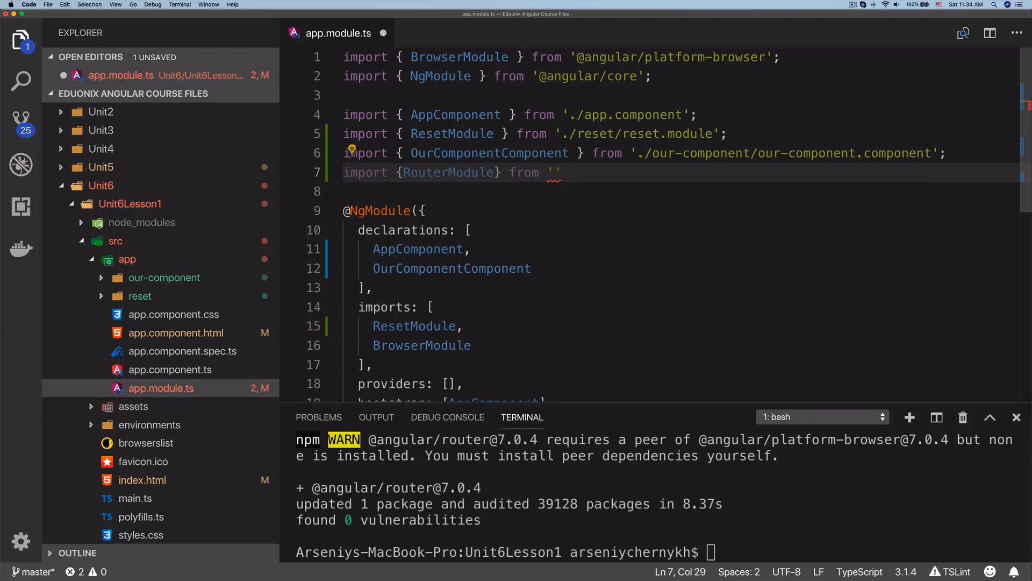
text(@angular/router)
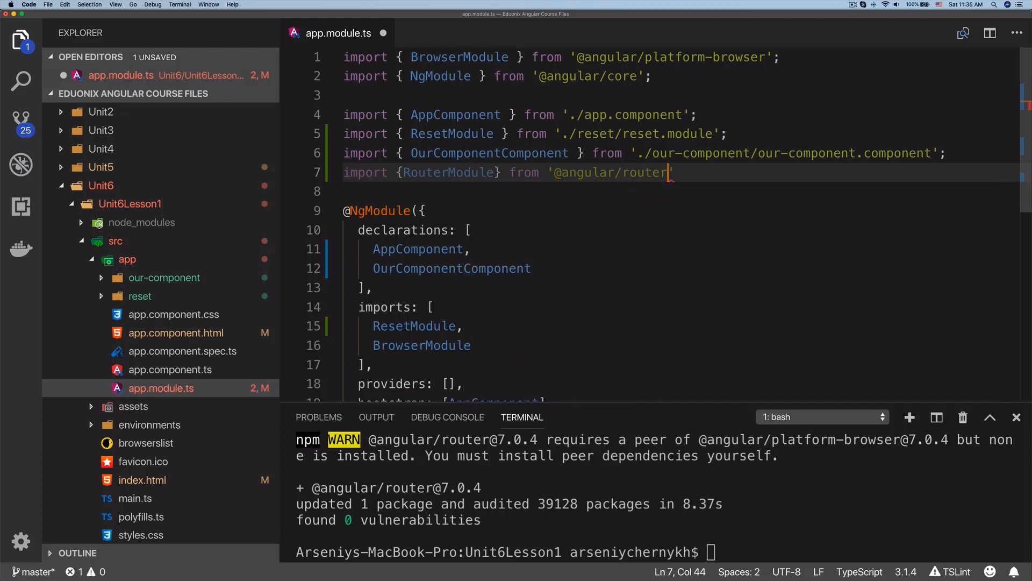
text('l)
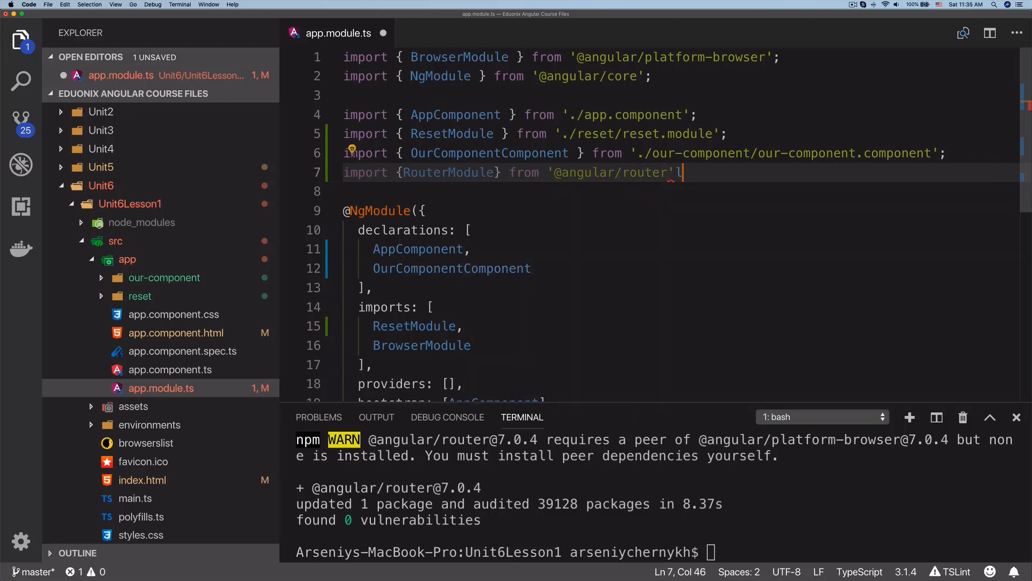
text(;)
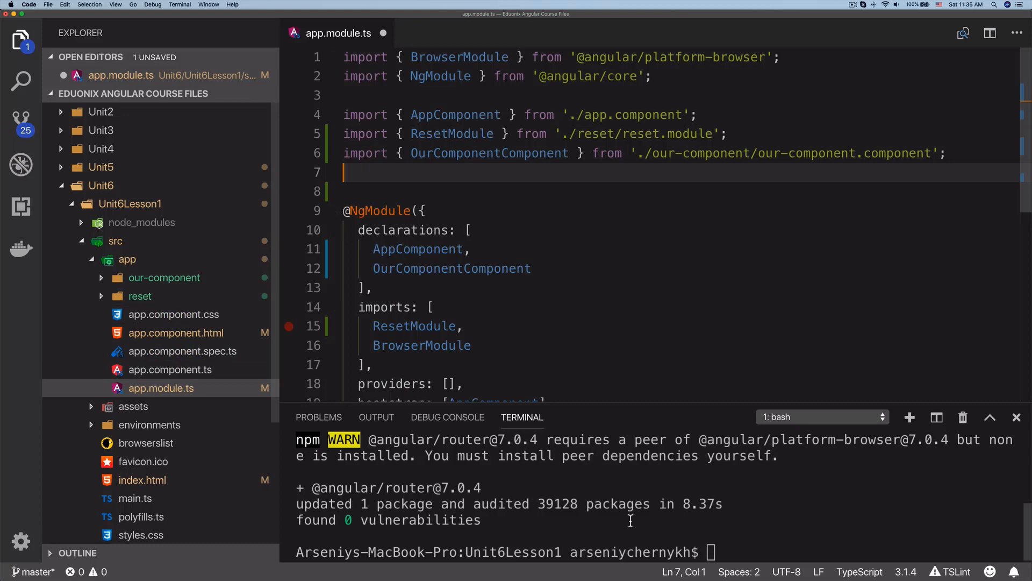
Step: Run ng g m OurApplicationRoutingModule to generate the routing module under src/app
text(n)
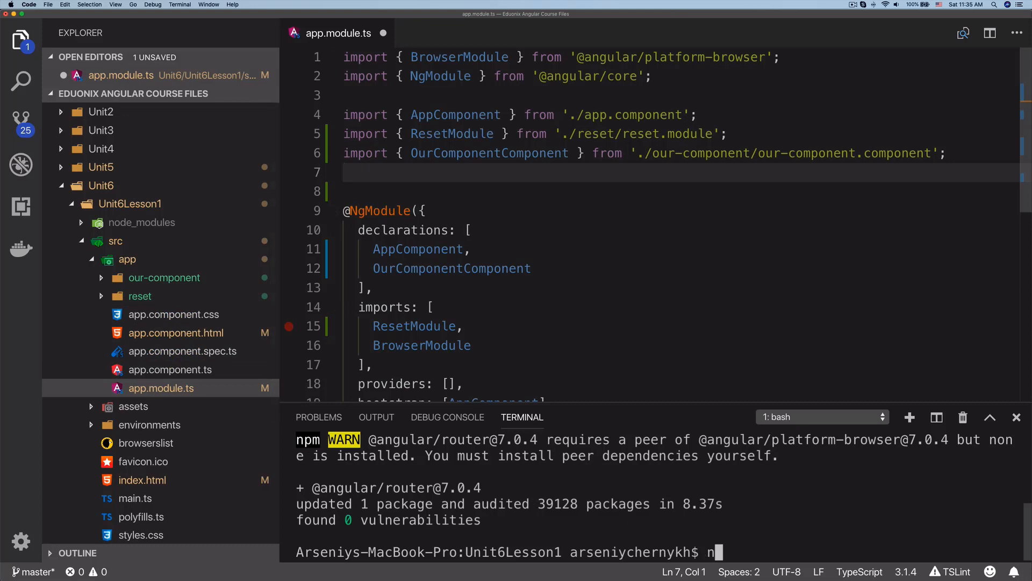
text(g g)
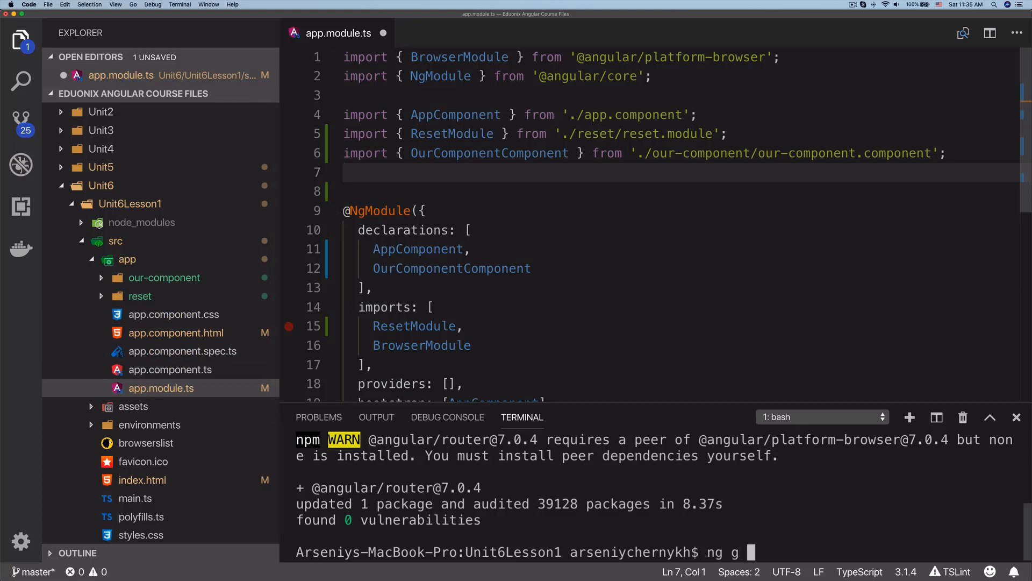
text(m)
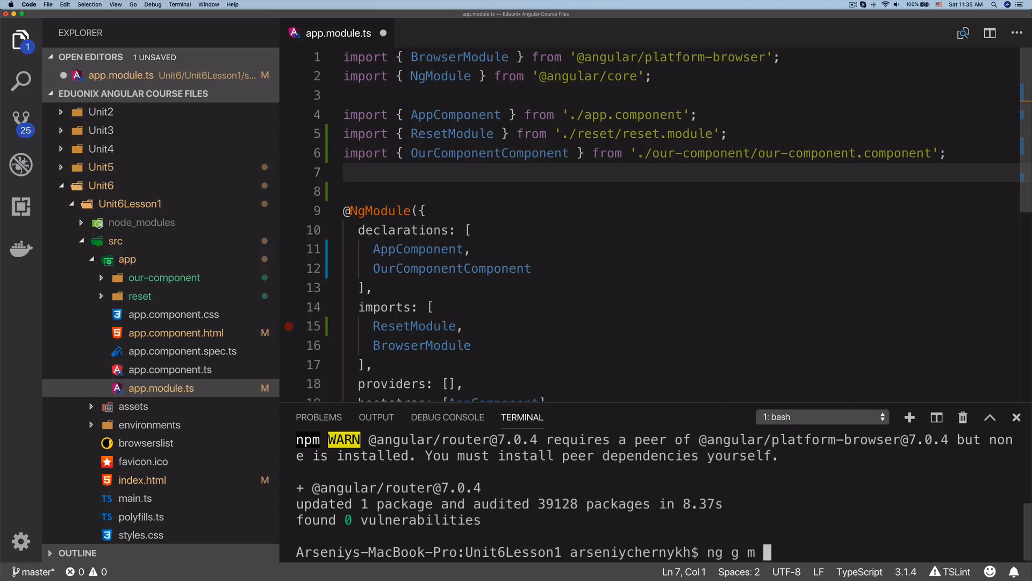
text(Rout)
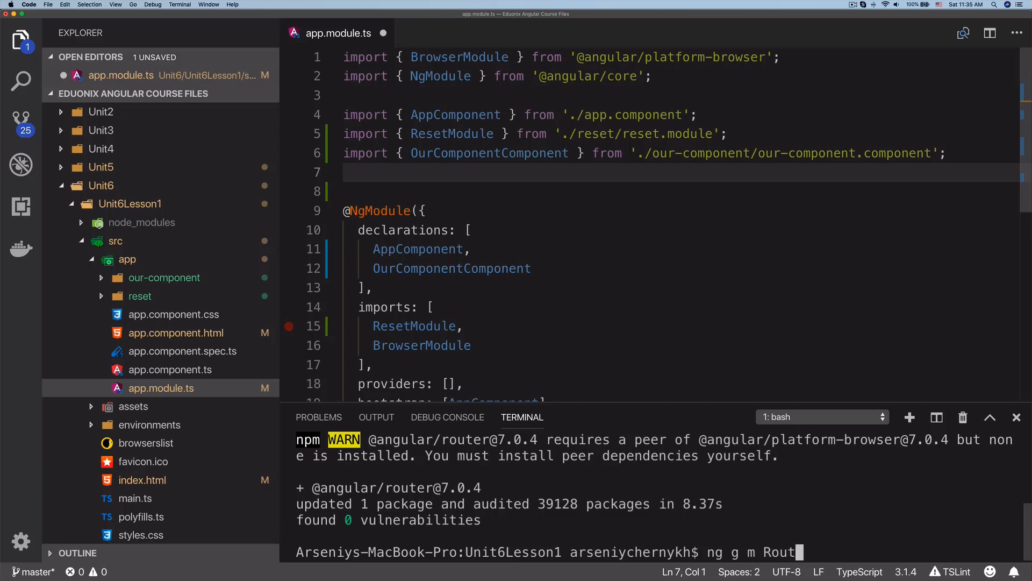
text(ingMod)
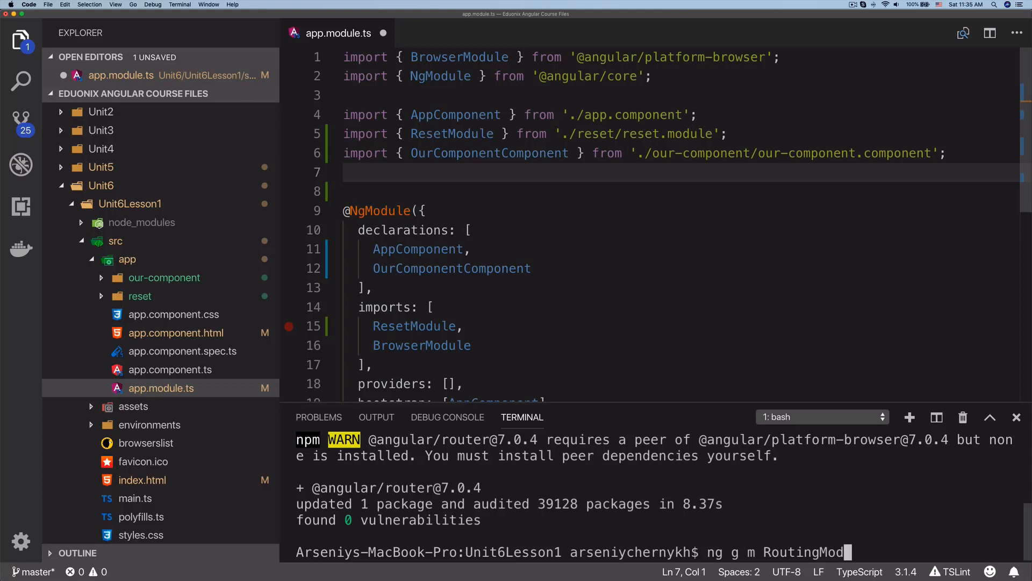
text(OurApplic)
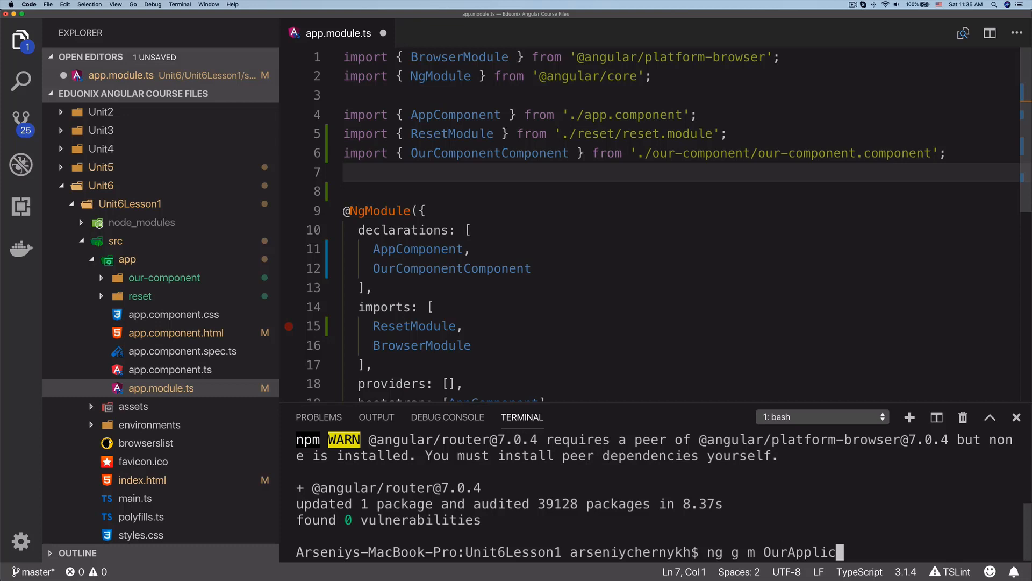
text(ationRoutin)
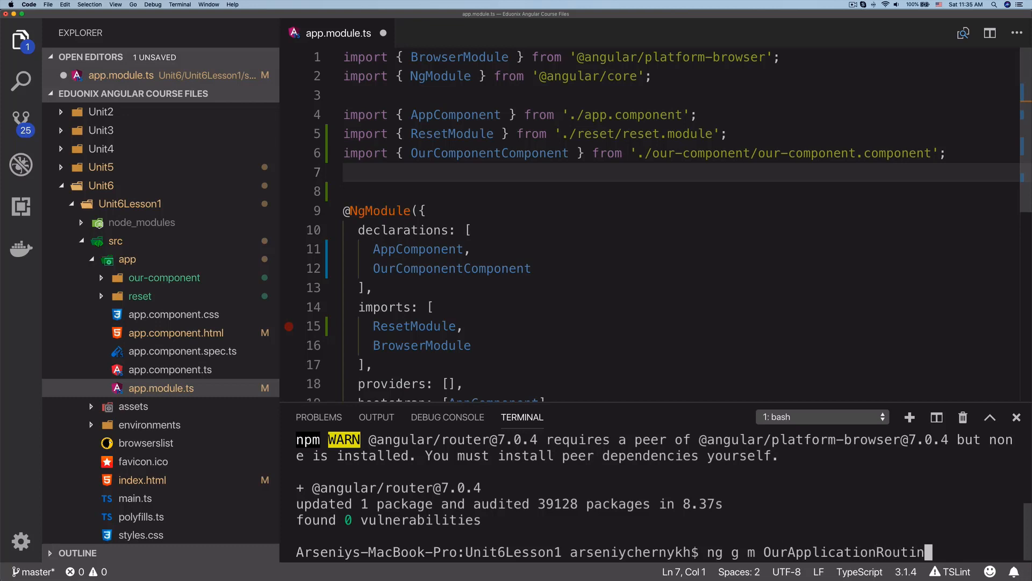
text(gModule)
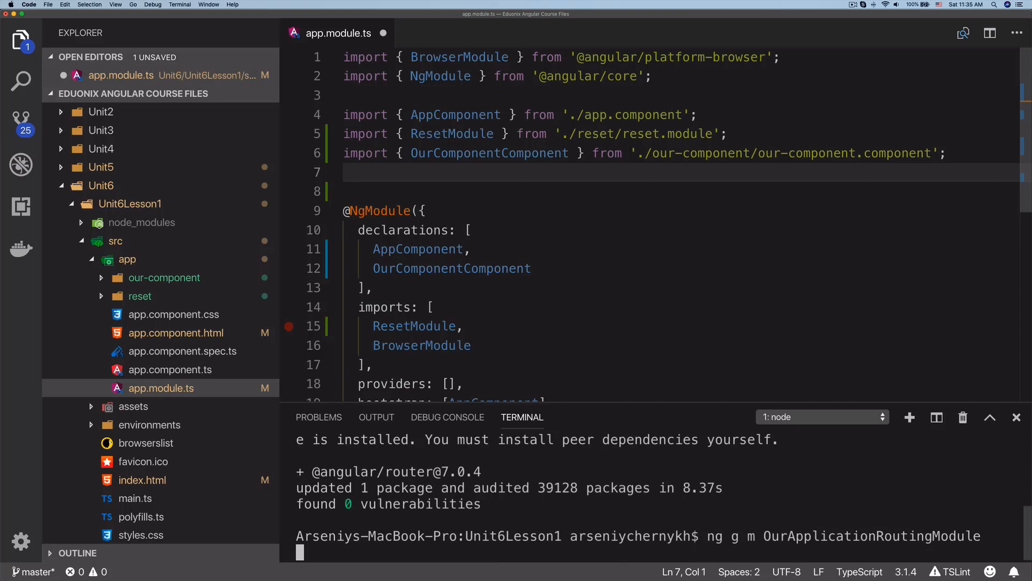
key(Return)
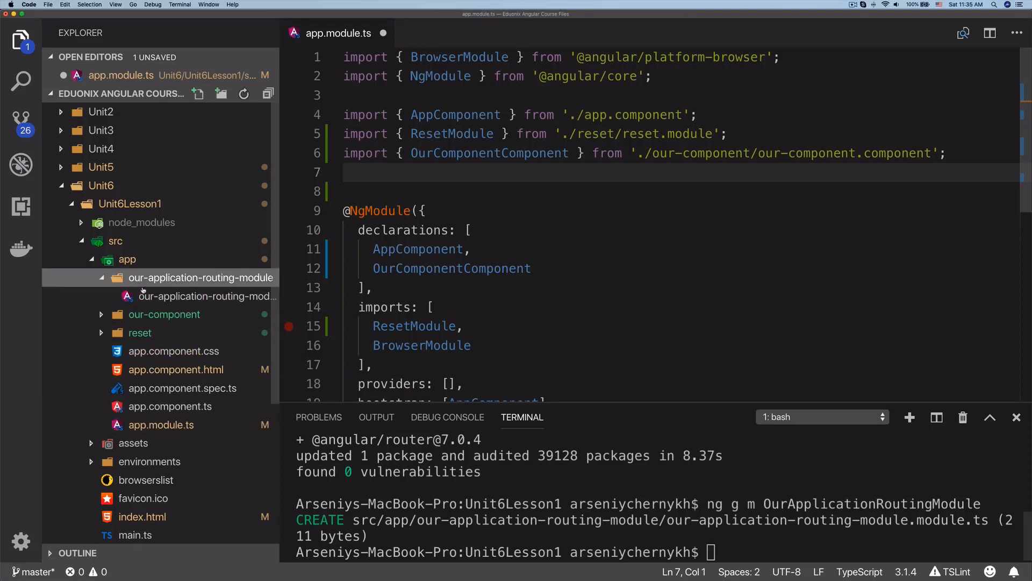
Step: Open the generated routing module and make blank lines in its imports list and after its import statements
click(206, 295)
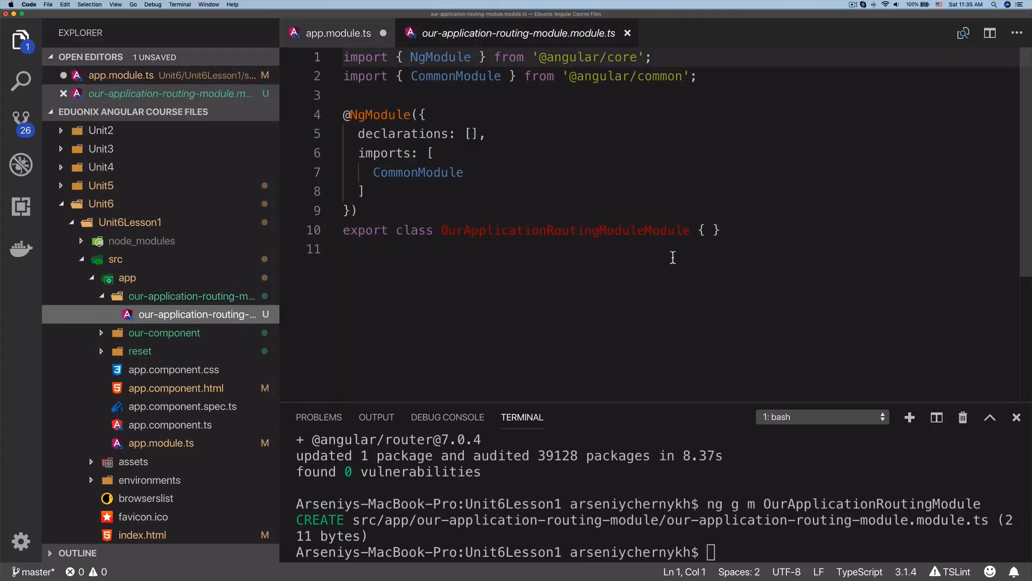
double_click(564, 230)
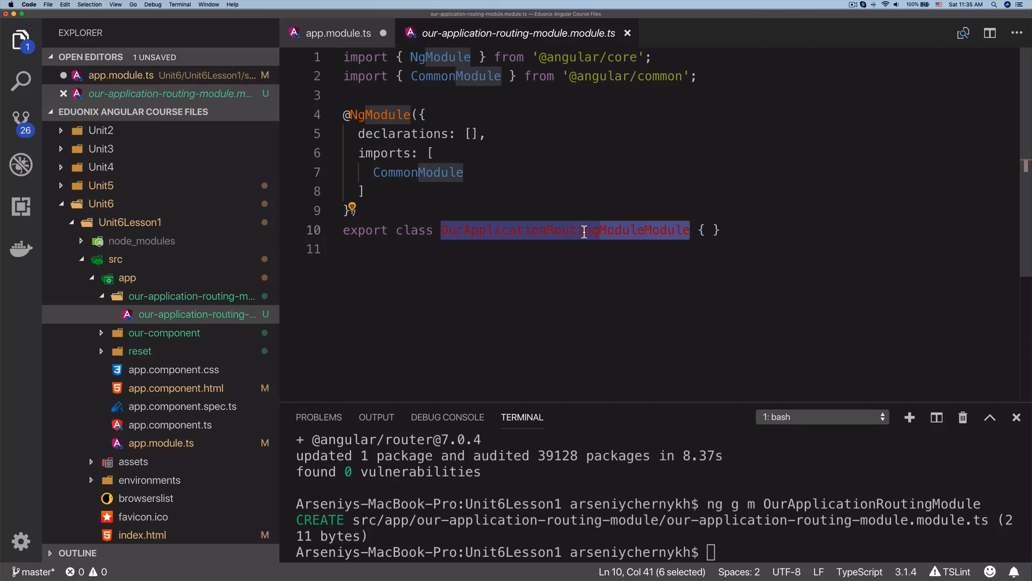
click(430, 153)
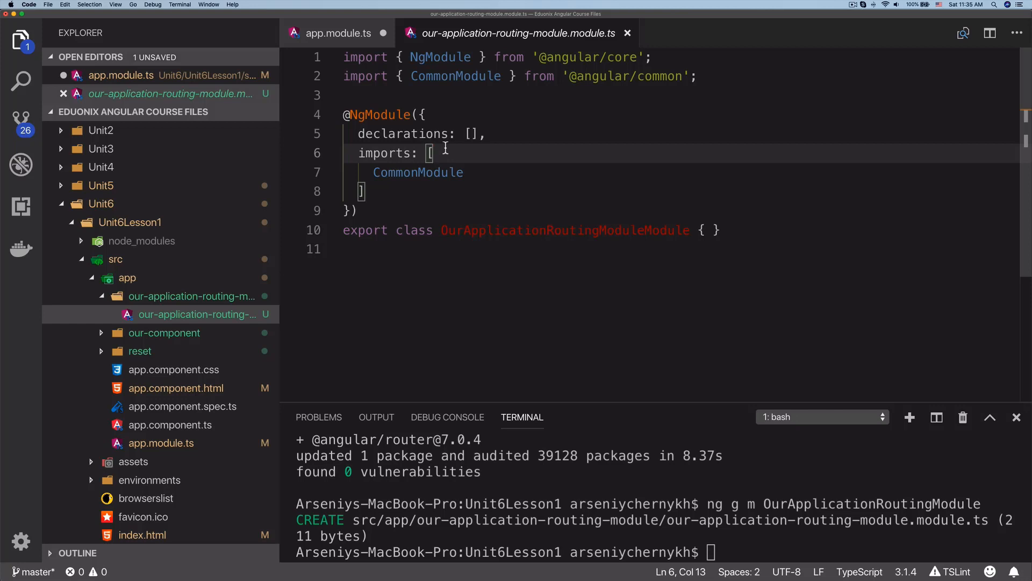
mouse_move(504, 166)
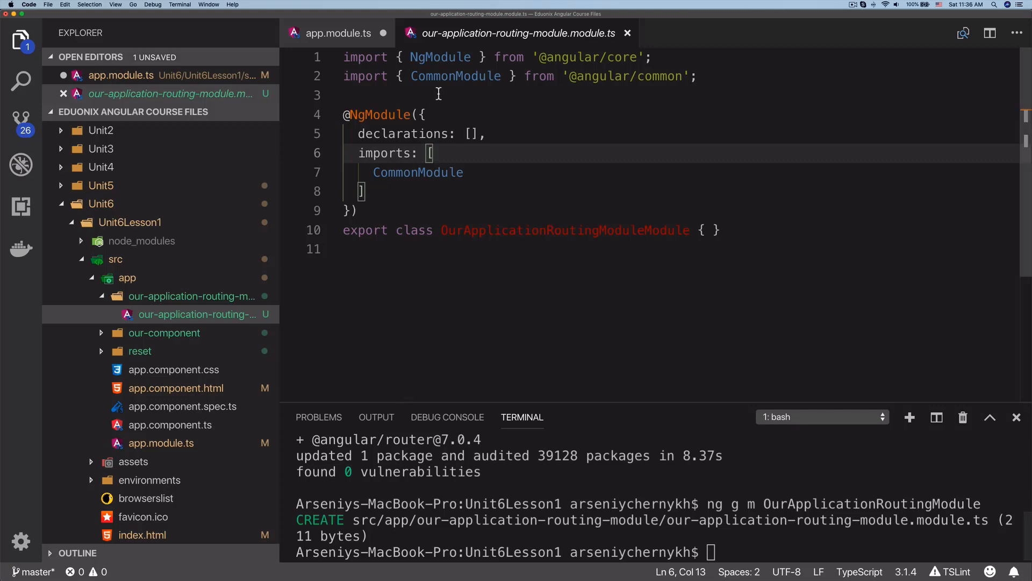
mouse_move(484, 164)
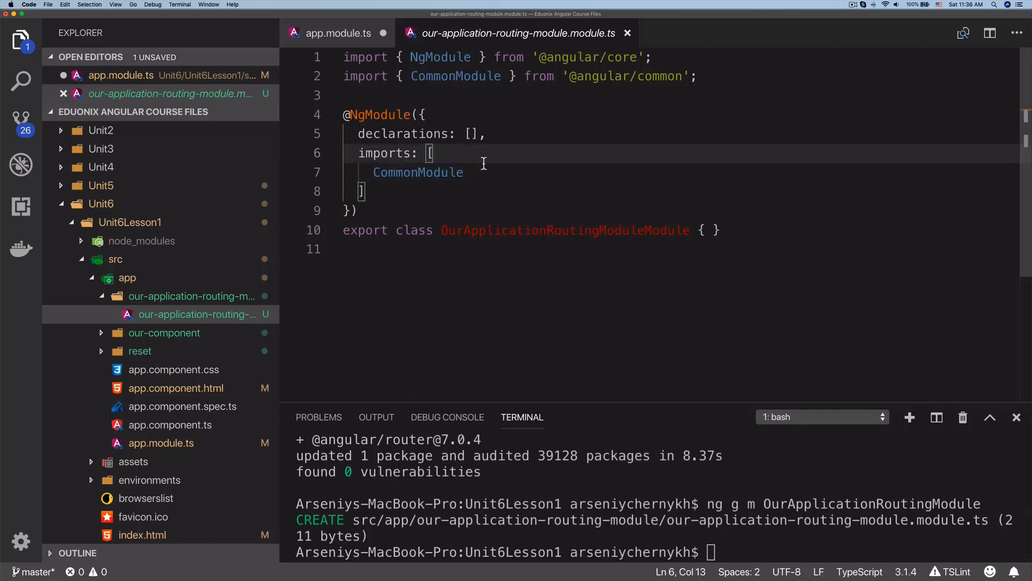
key(Enter)
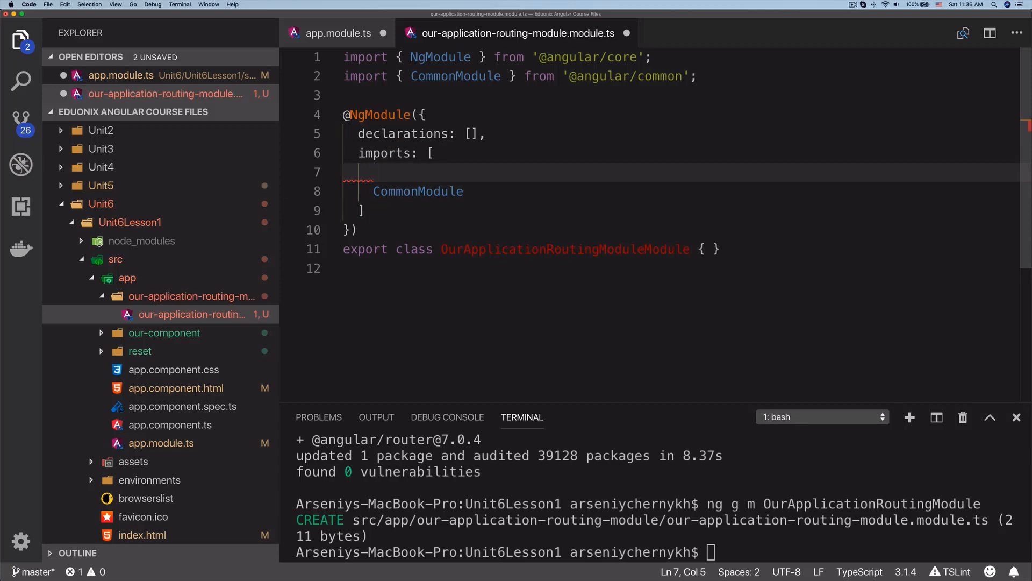
click(339, 34)
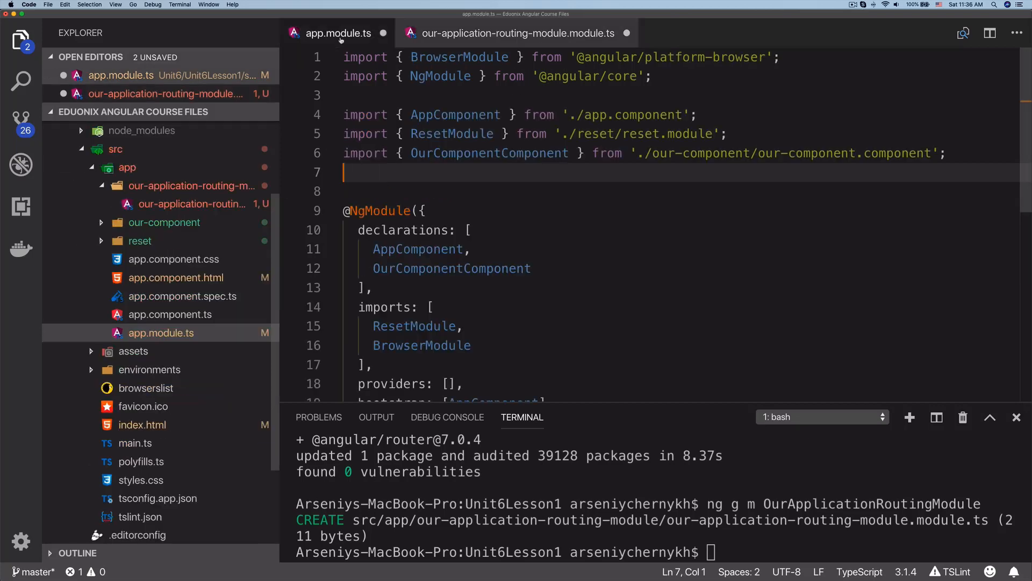
click(517, 33)
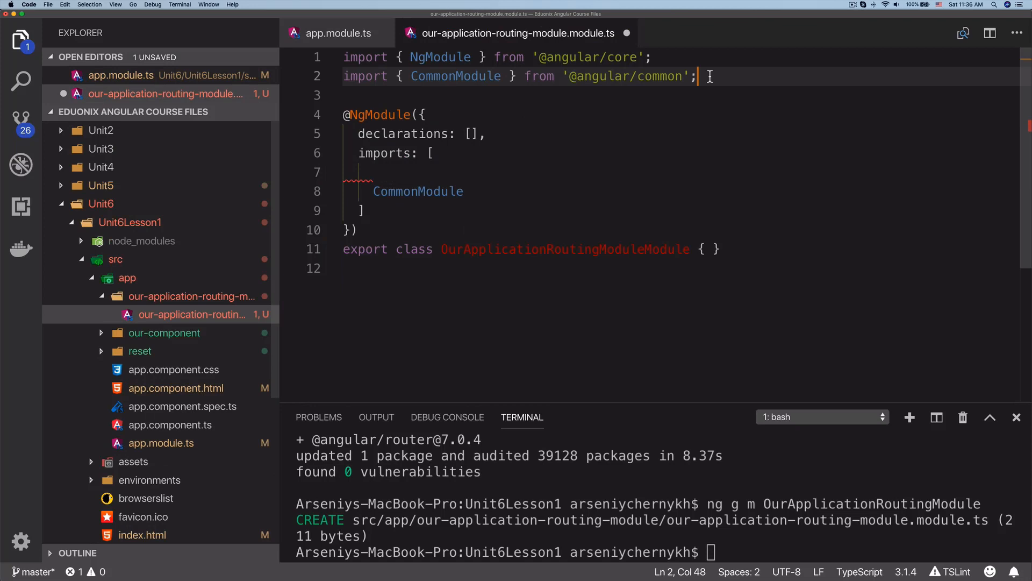
key(enter)
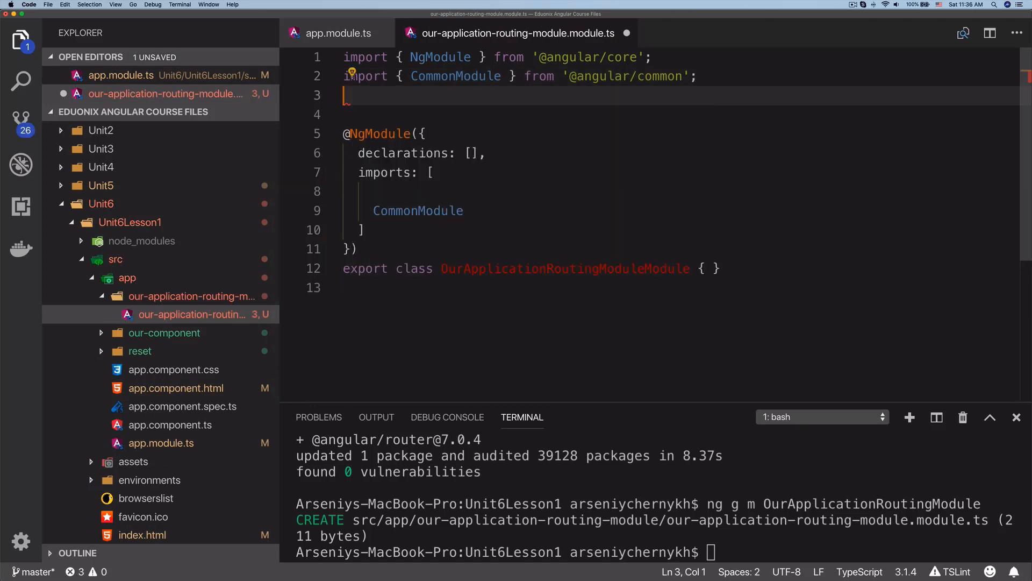
text(import)
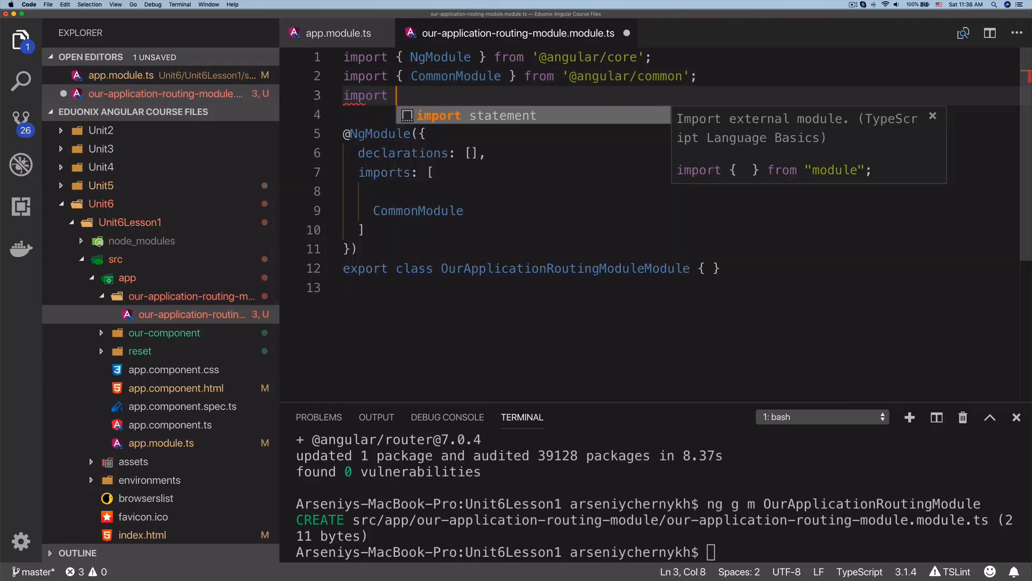
text(RouterMod)
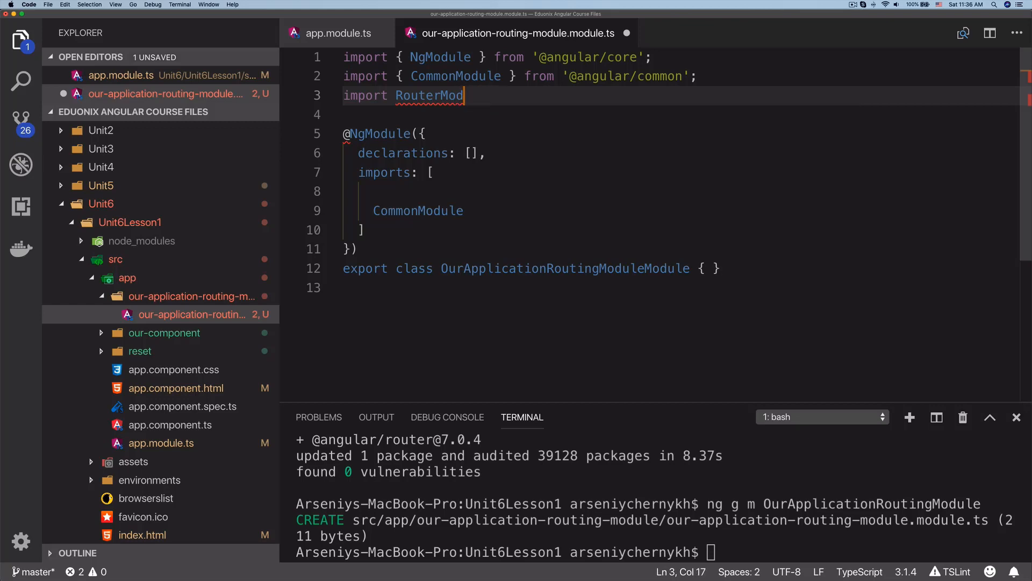
text(frp)
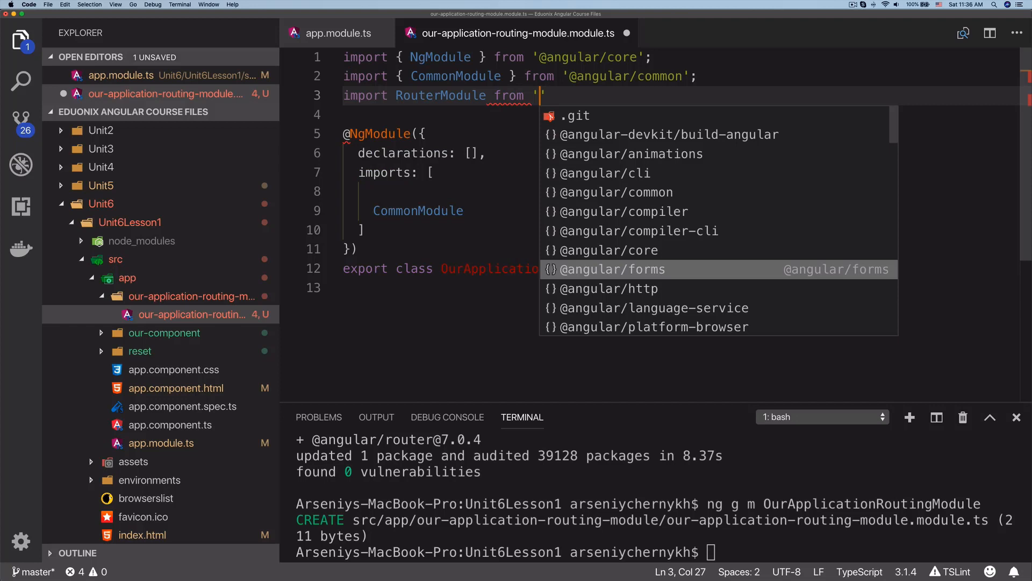
text(@angular/router)
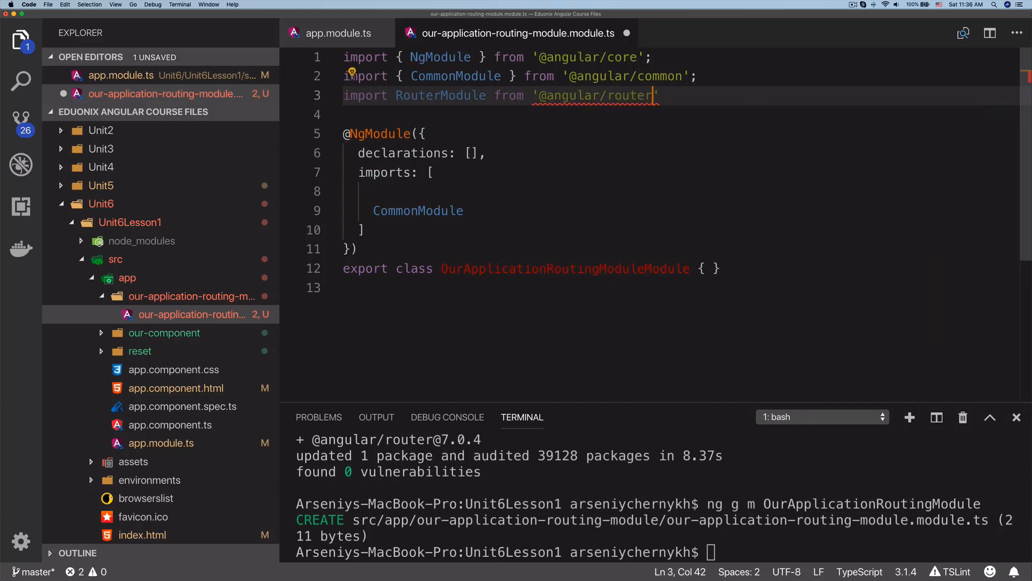
text(;)
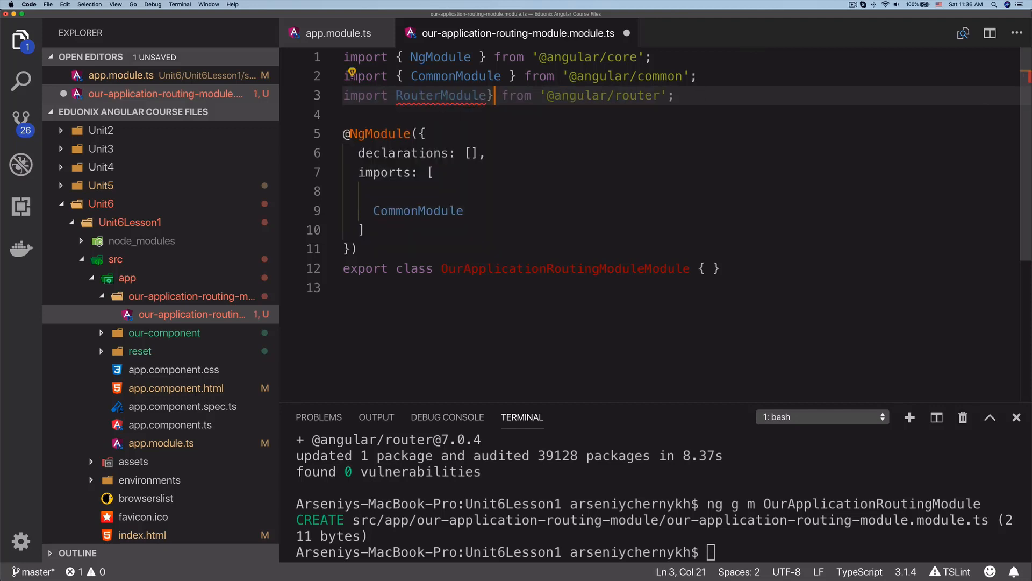
double_click(439, 96)
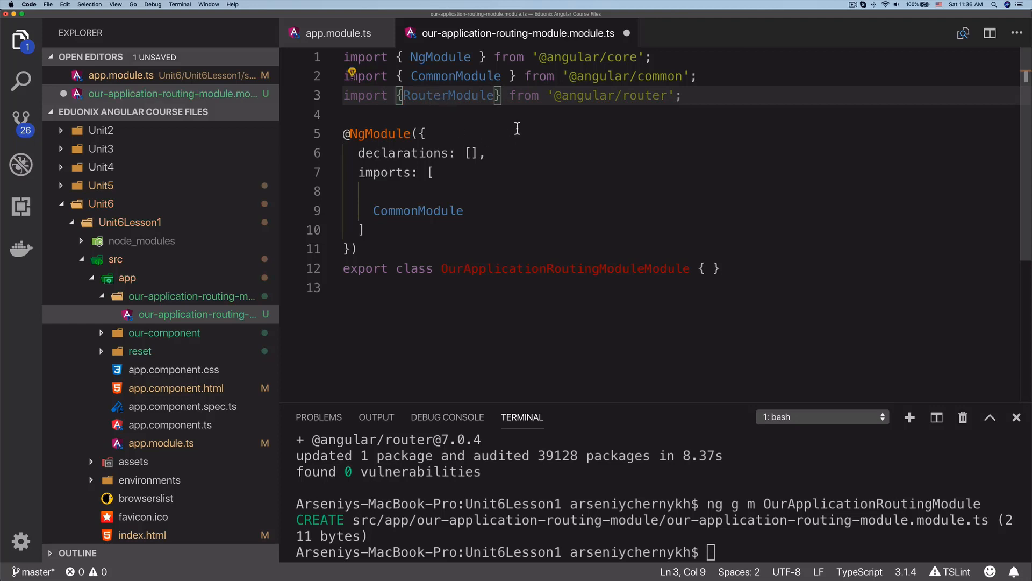
Step: Begin a RouterModule.forRoot( call inside the imports array
click(434, 191)
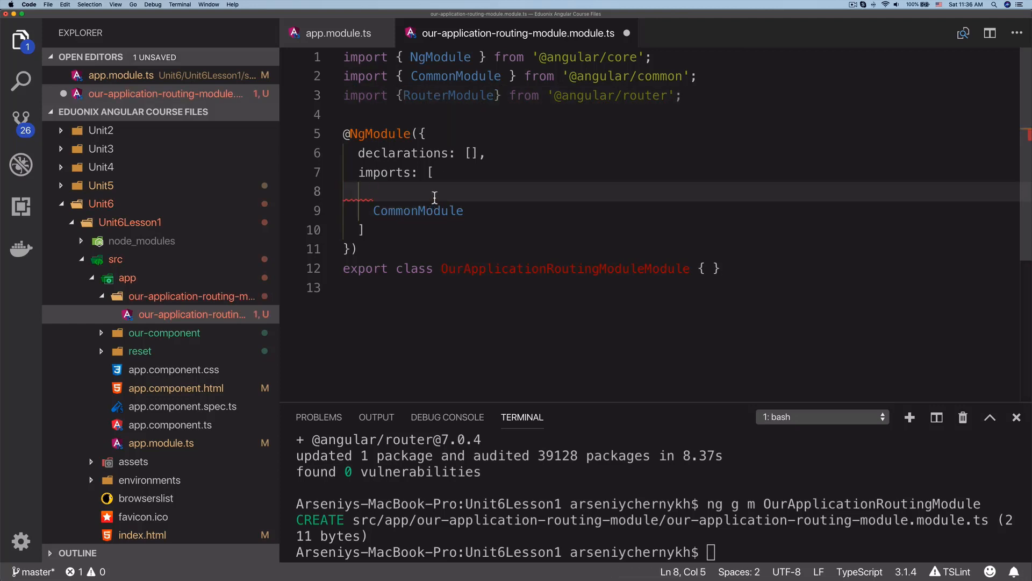
text(RouterModule.)
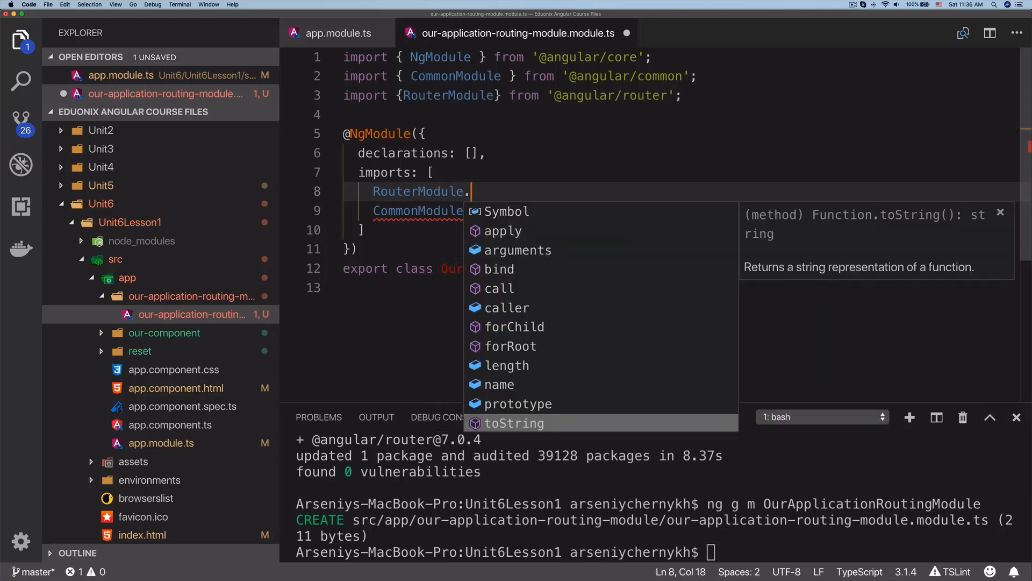
text(forRoot()
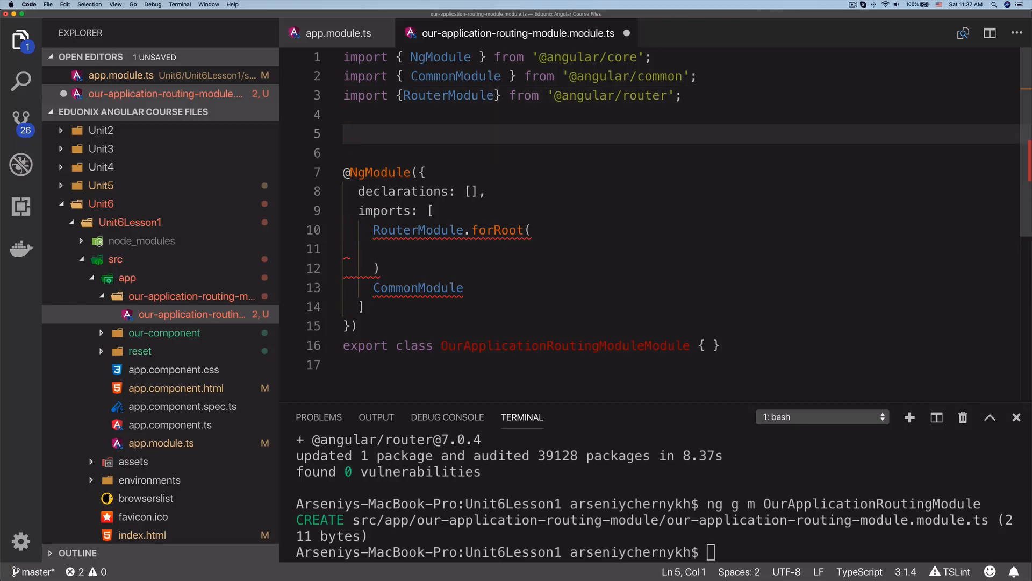
Step: Declare const routes = []; as an empty routes array in the routing module
text(const)
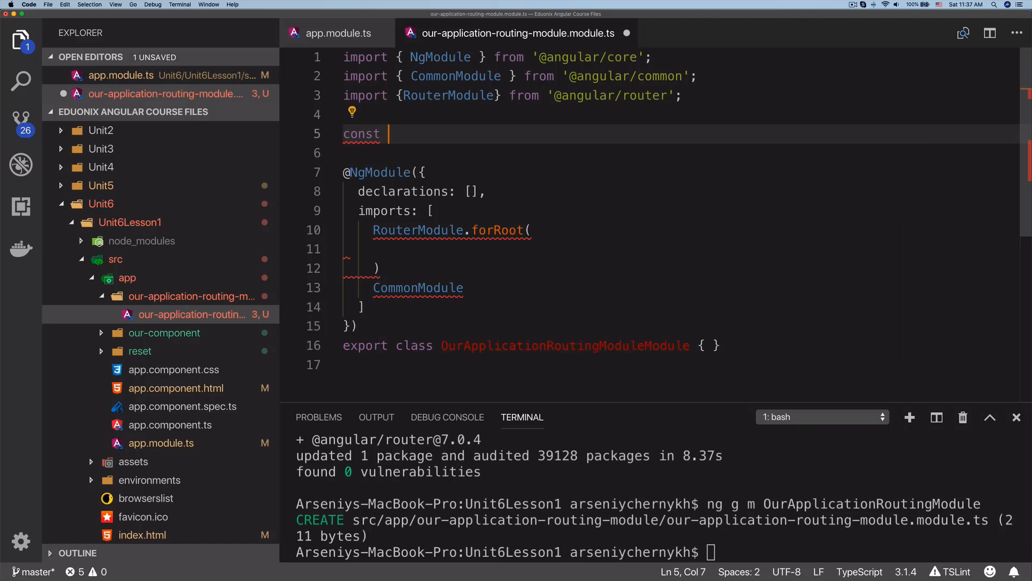
text(app)
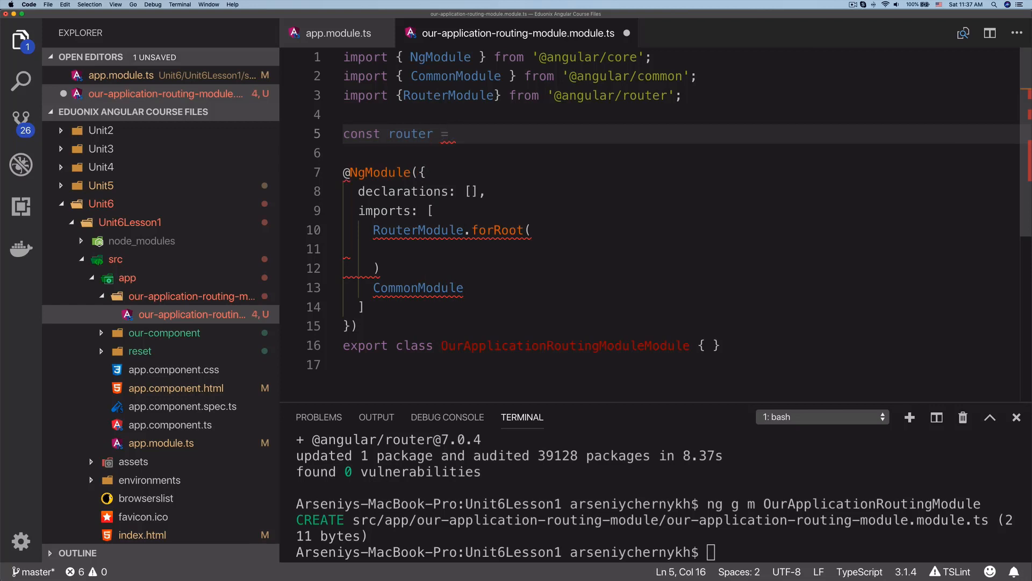
text(routes)
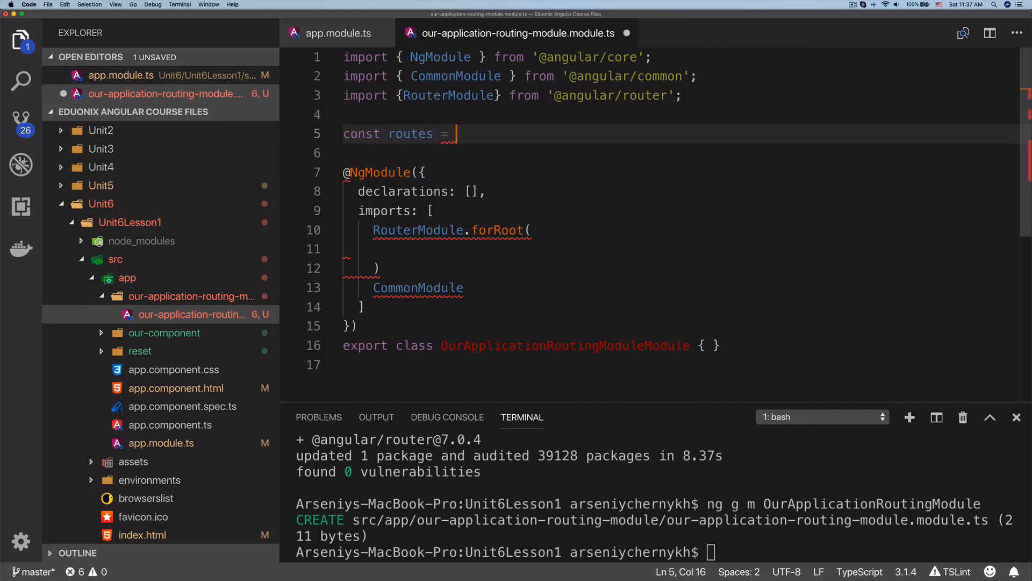
text([])
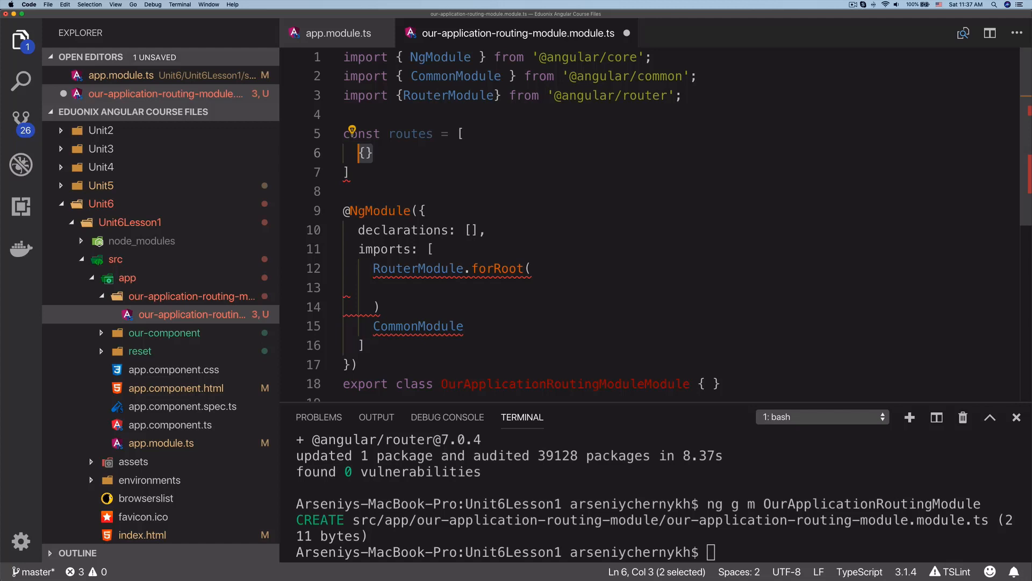
key(Backspace)
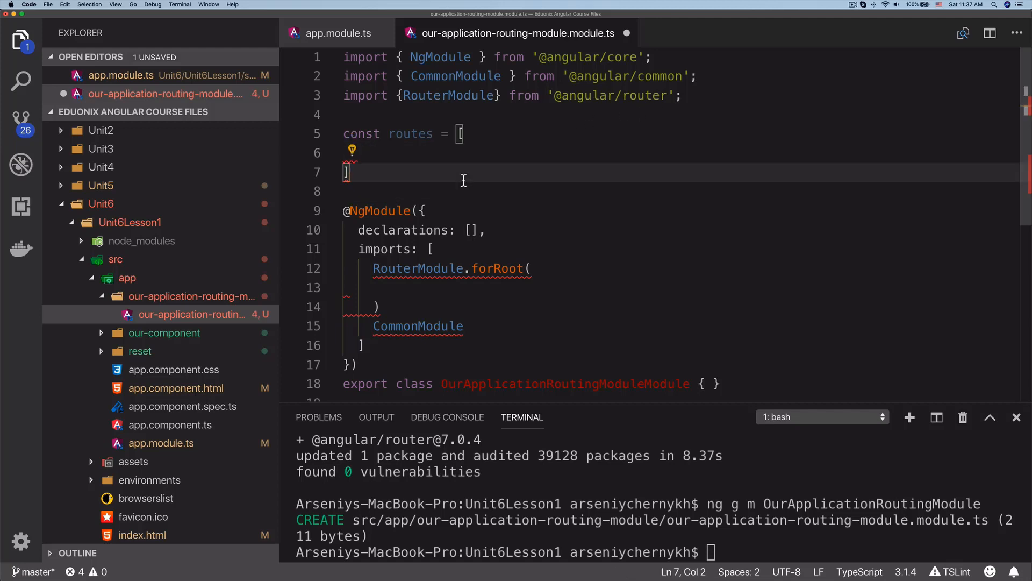
key(Backspace)
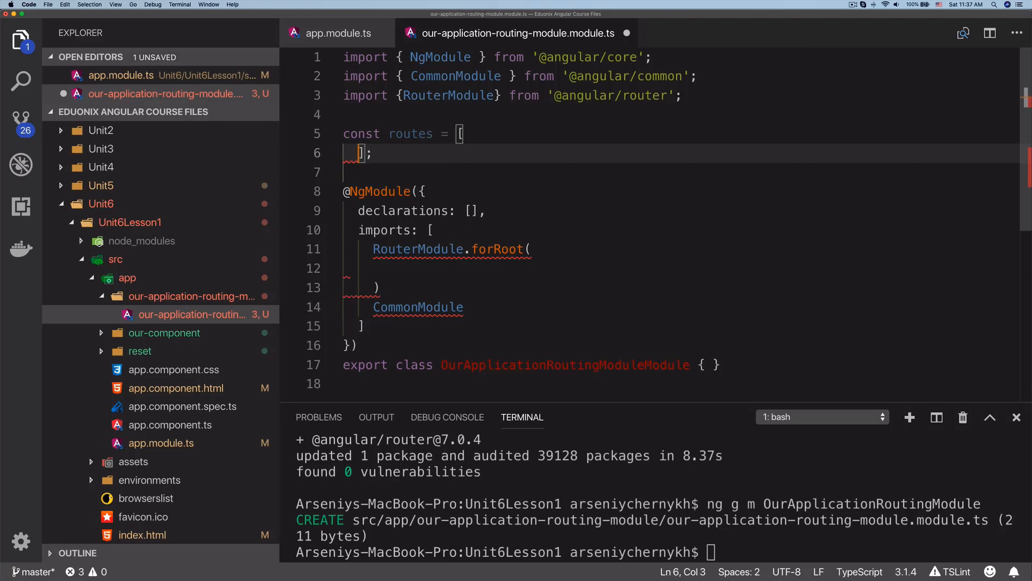
Step: Pass routes to RouterModule.forRoot(routes) with a trailing comma in imports
double_click(410, 133)
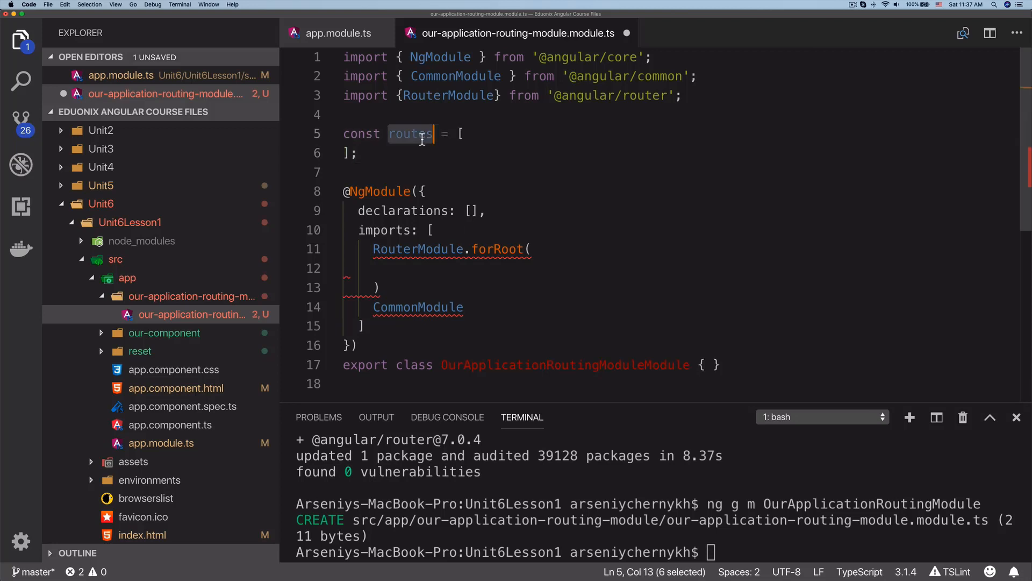
text(routes)
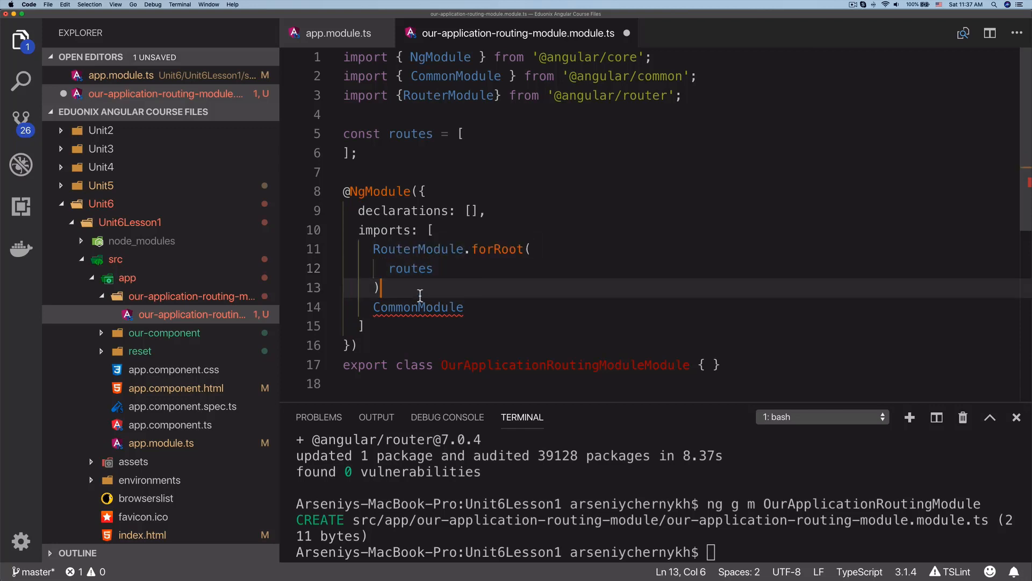
text(,)
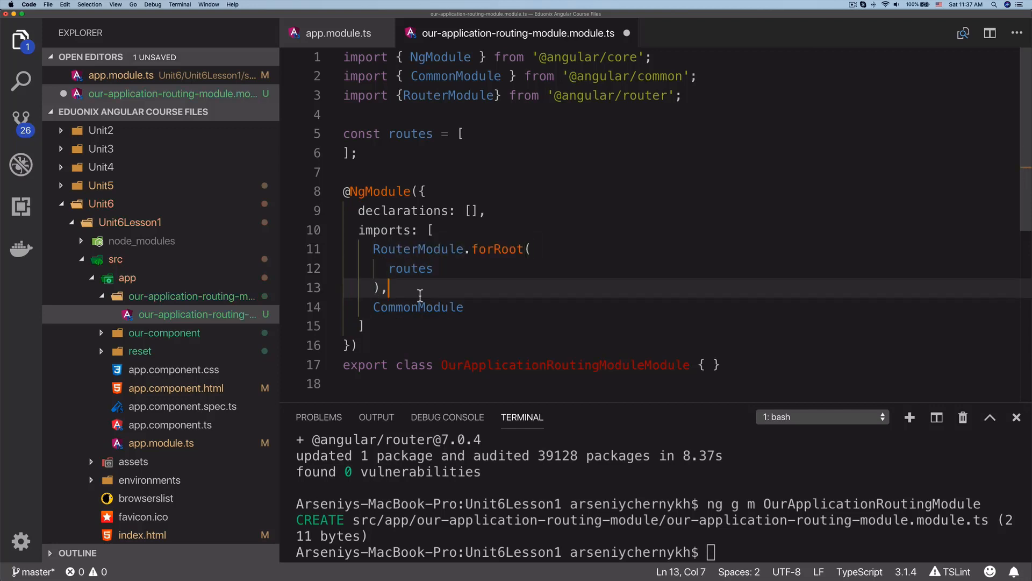
drag(389, 288, 373, 249)
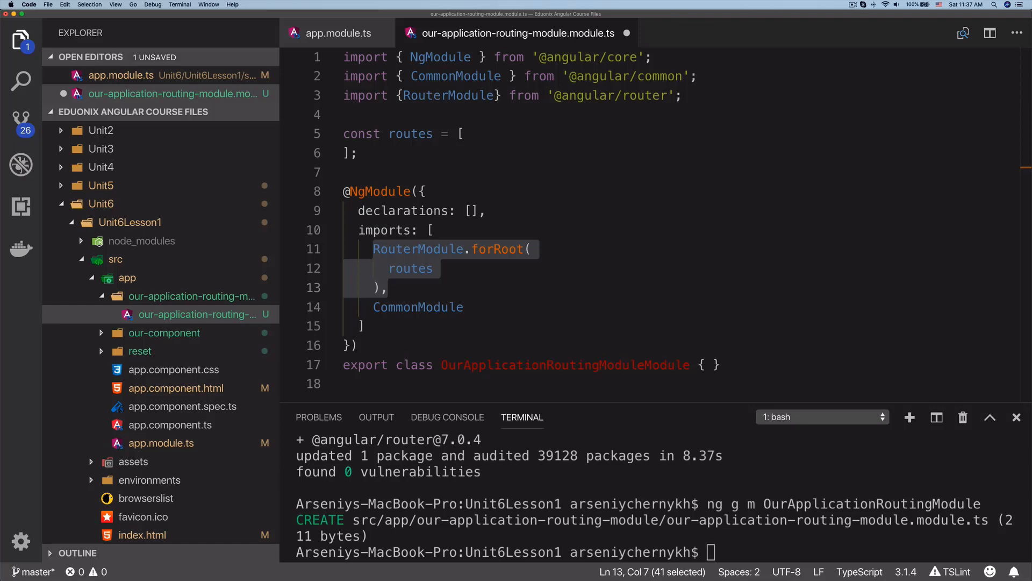
mouse_move(452, 95)
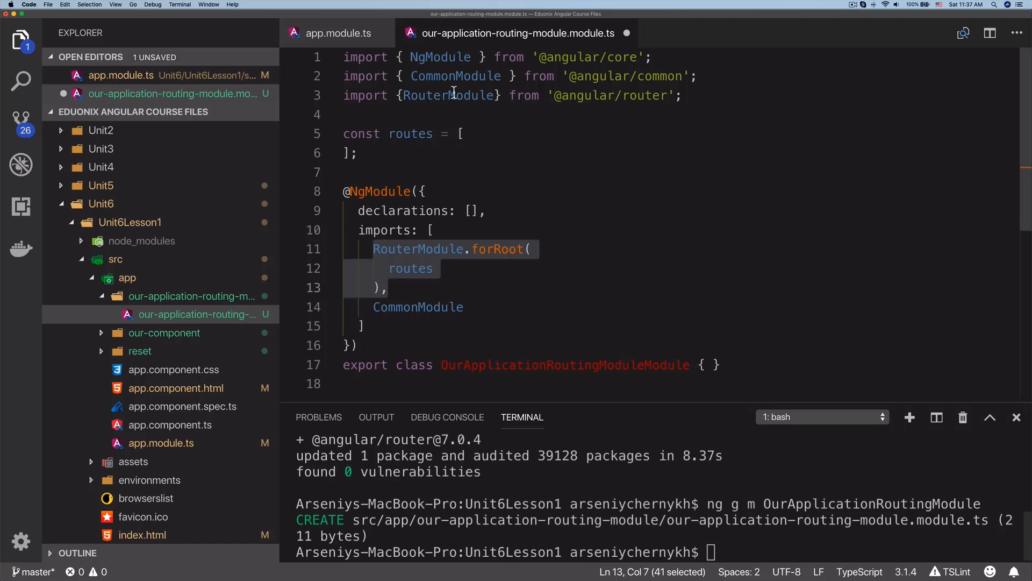
click(338, 34)
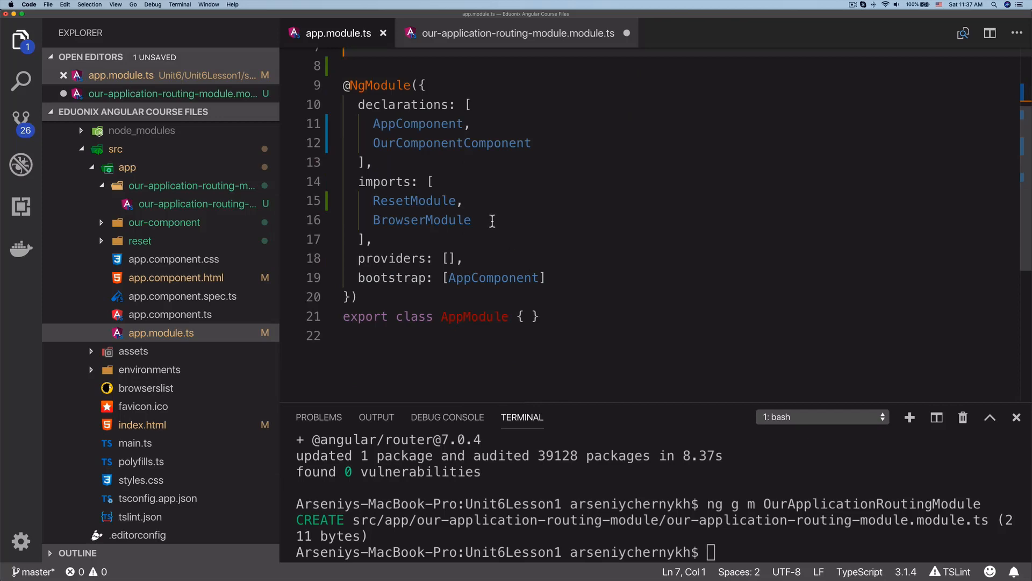
Step: Make room after BrowserModule in AppModule's imports for the routing module
scroll(up, 3)
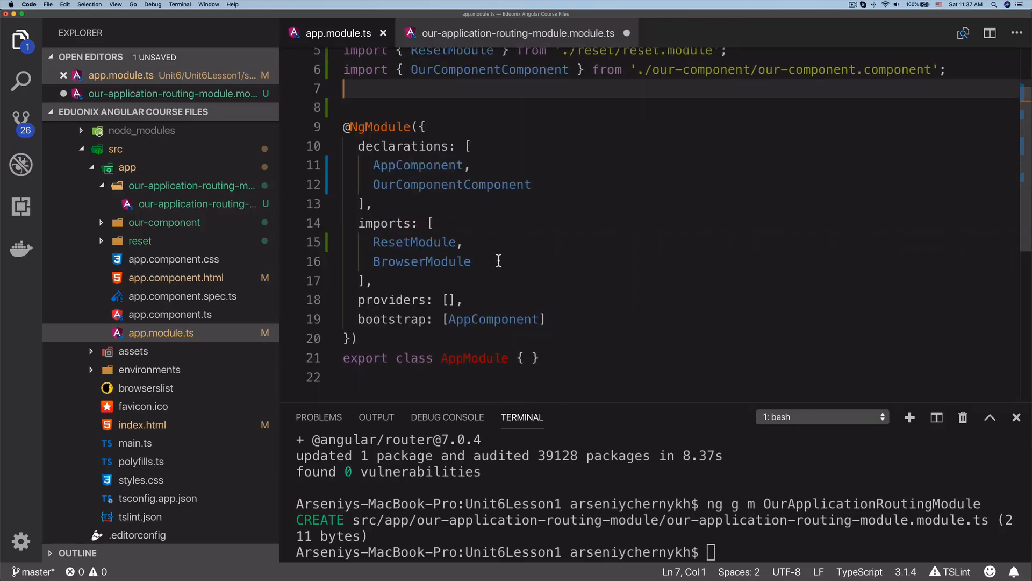
double_click(421, 261)
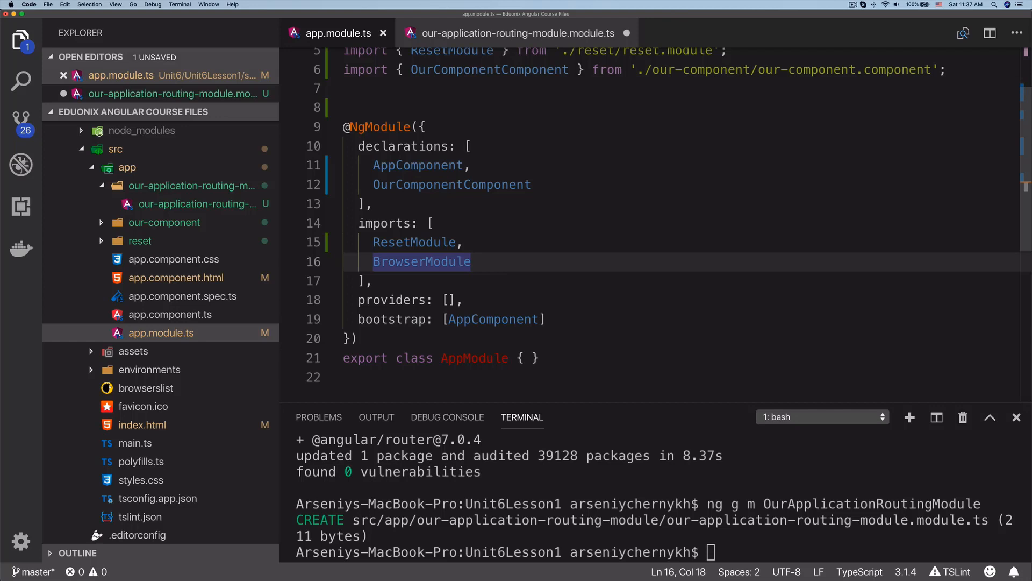
key(Enter)
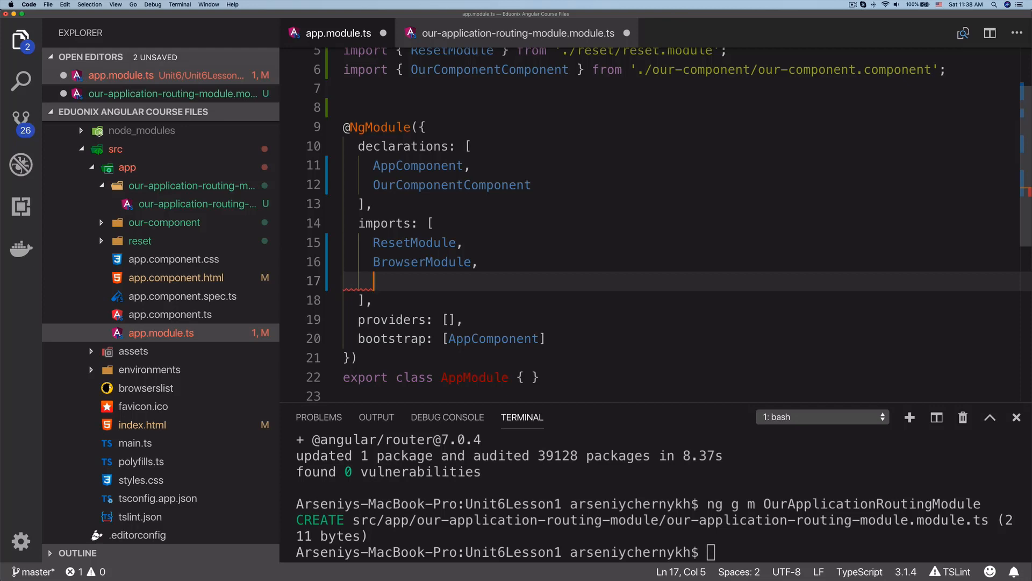
click(513, 34)
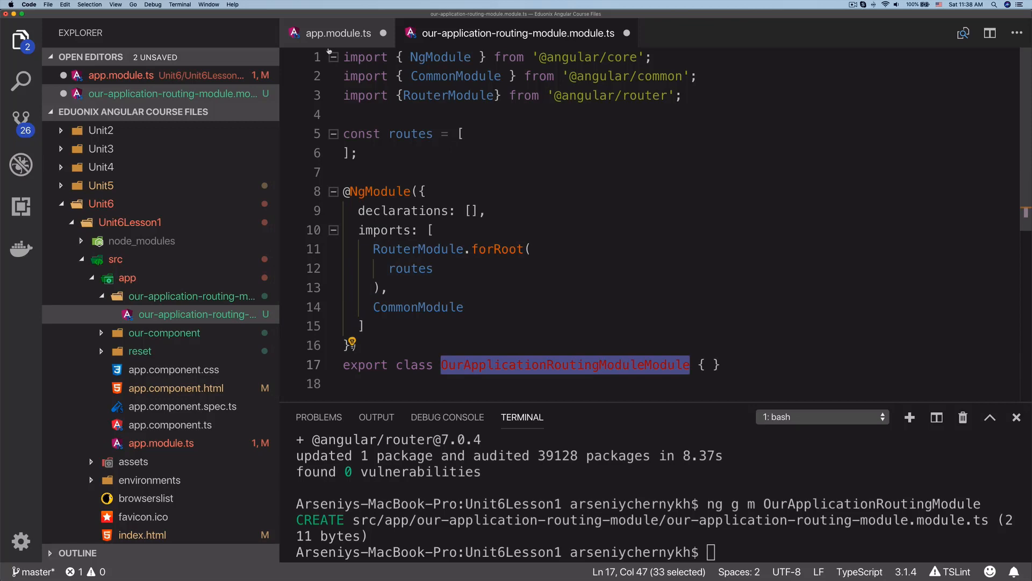
click(336, 34)
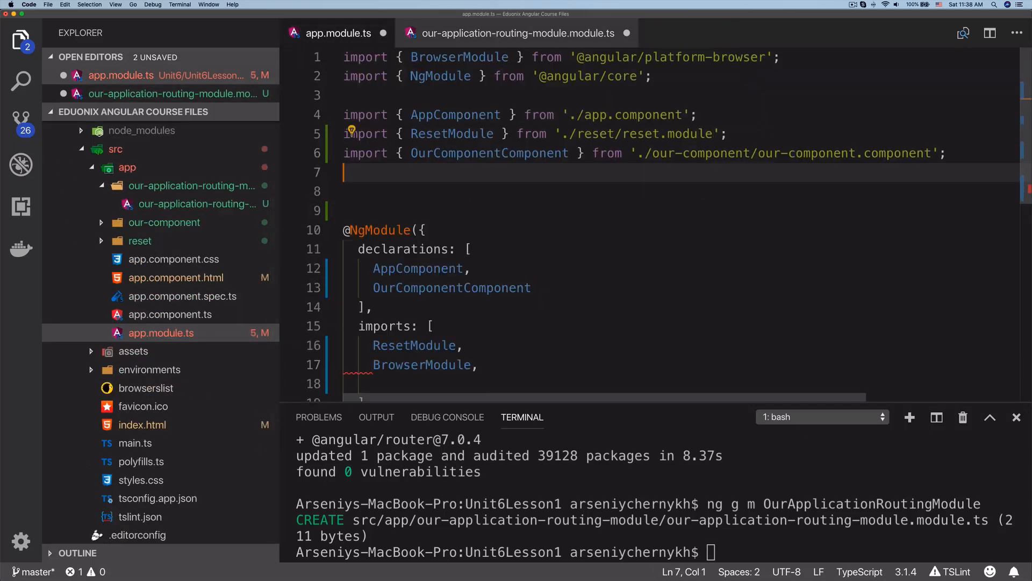
Step: Import OurApplicationRoutingModuleModule from its file in app.module.ts
text(import {)
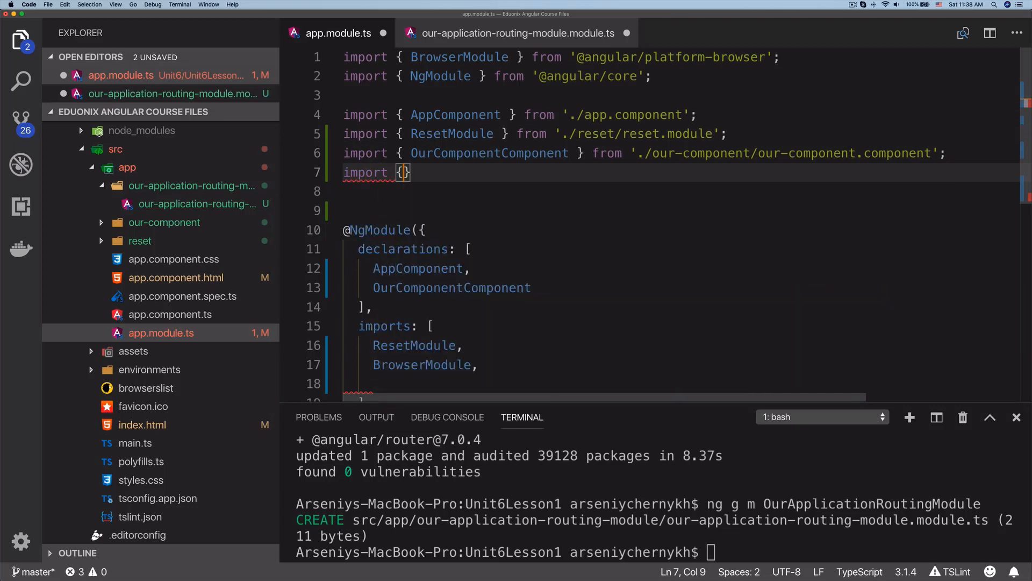
text(OurApplicationRoutingModuleModule} from)
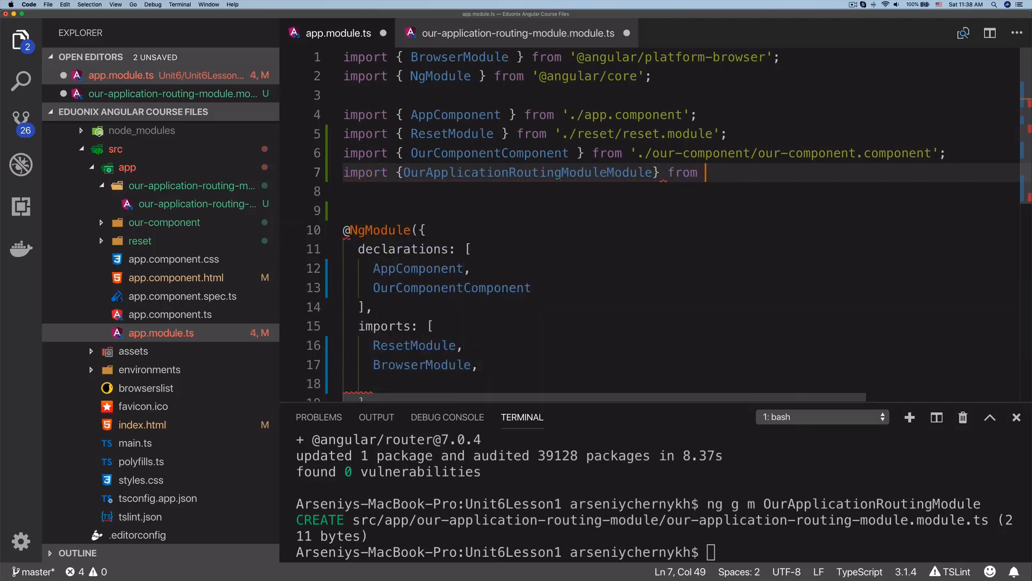
text('/)
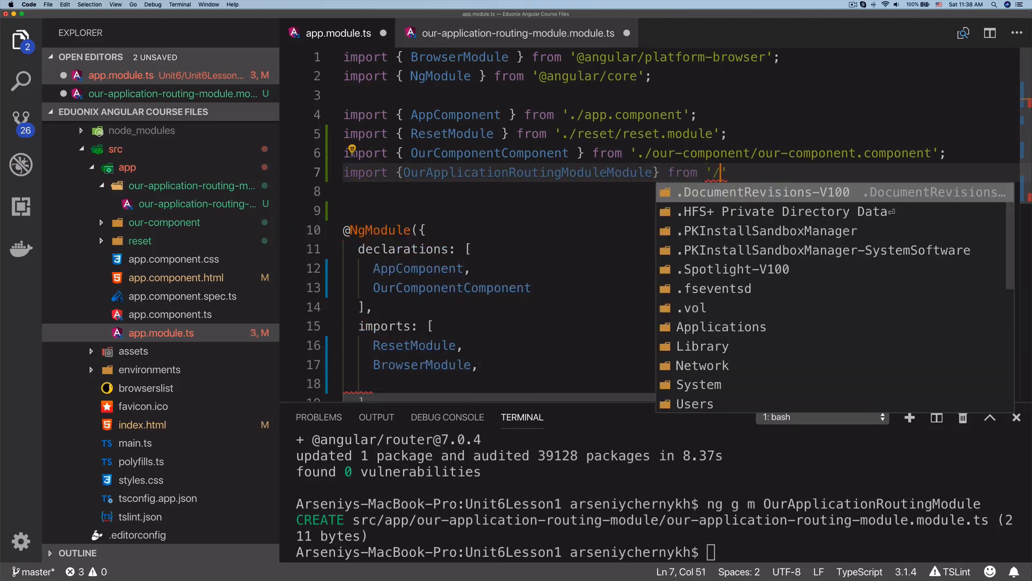
text(.)
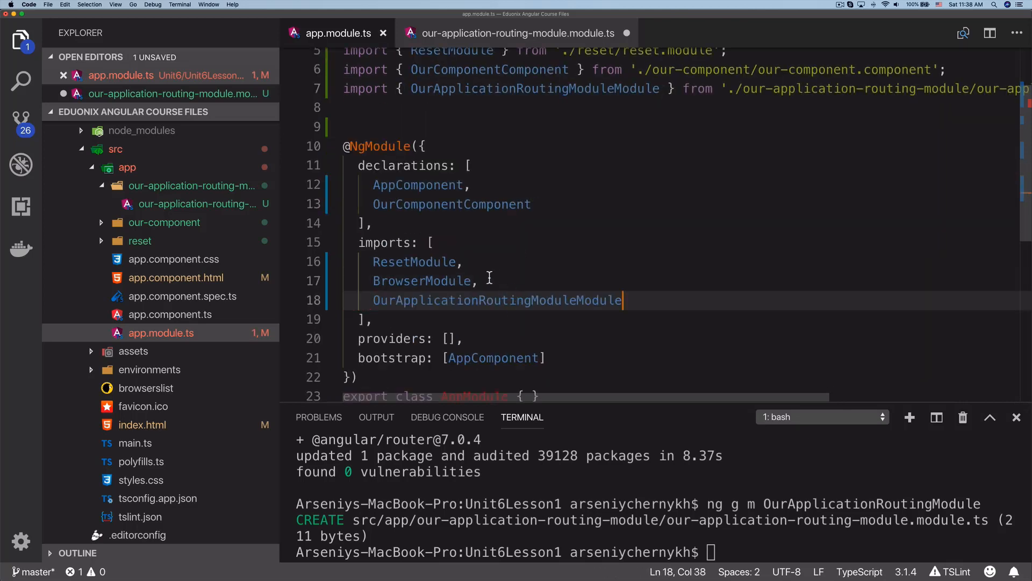
mouse_move(415, 261)
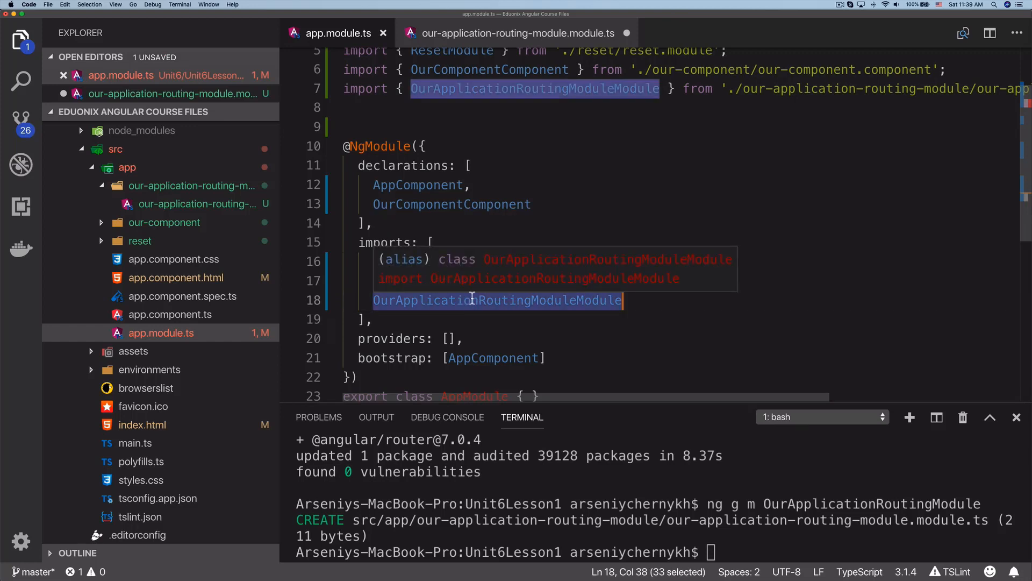
click(513, 34)
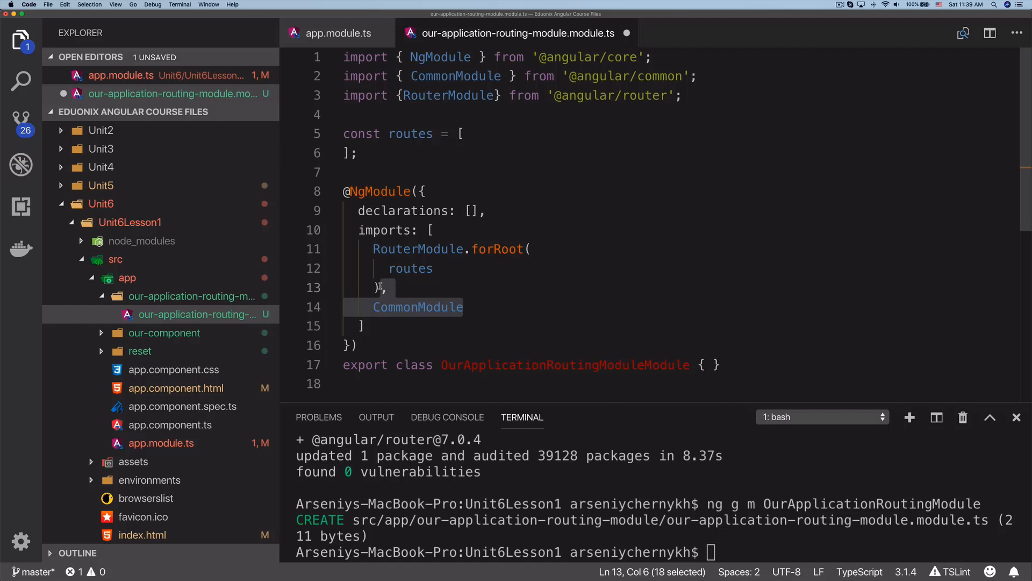
Step: Delete CommonModule from the routing imports and run ng serve in the terminal
key(Backspace)
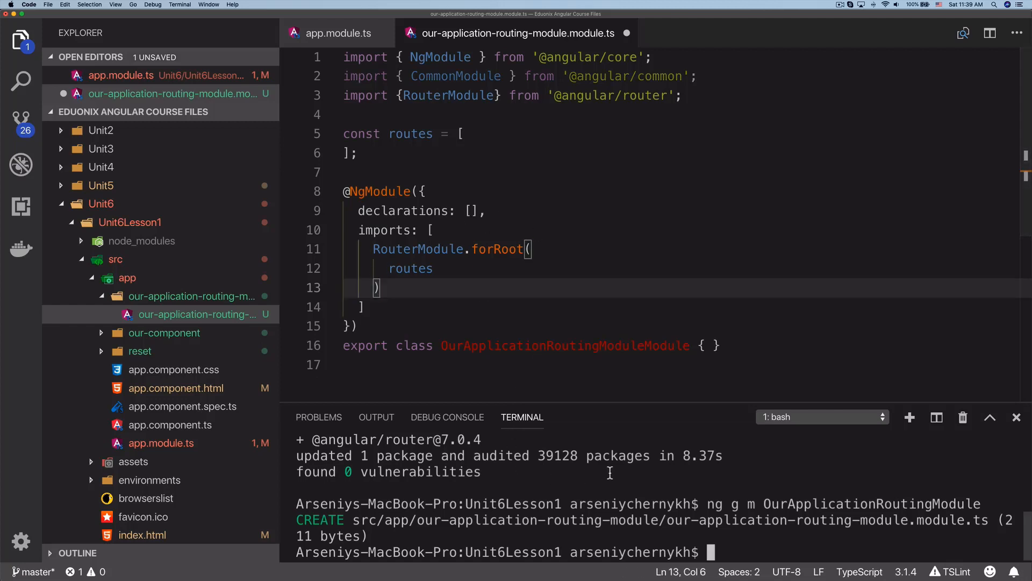
double_click(418, 249)
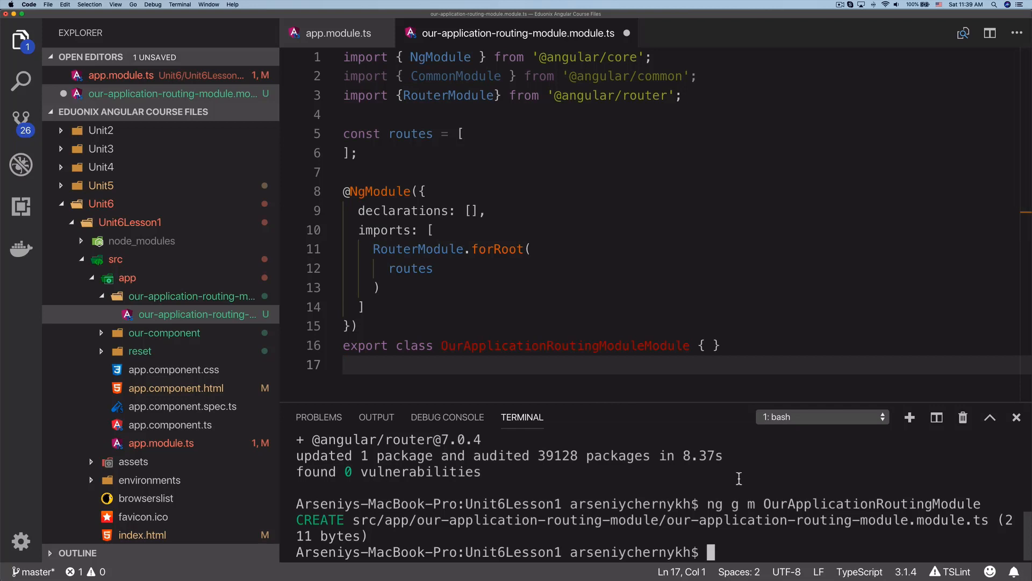
text(ng serve)
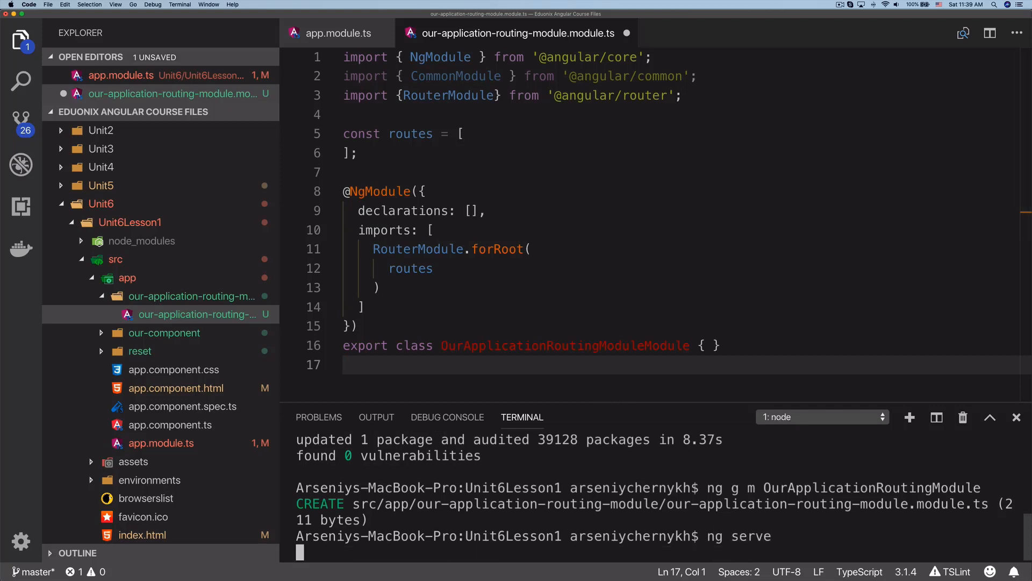
double_click(410, 133)
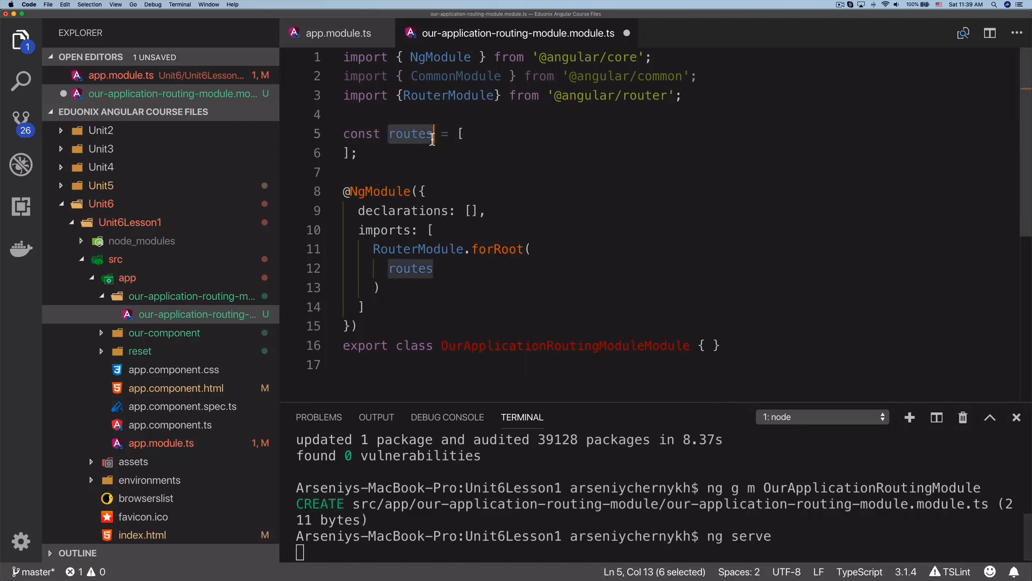